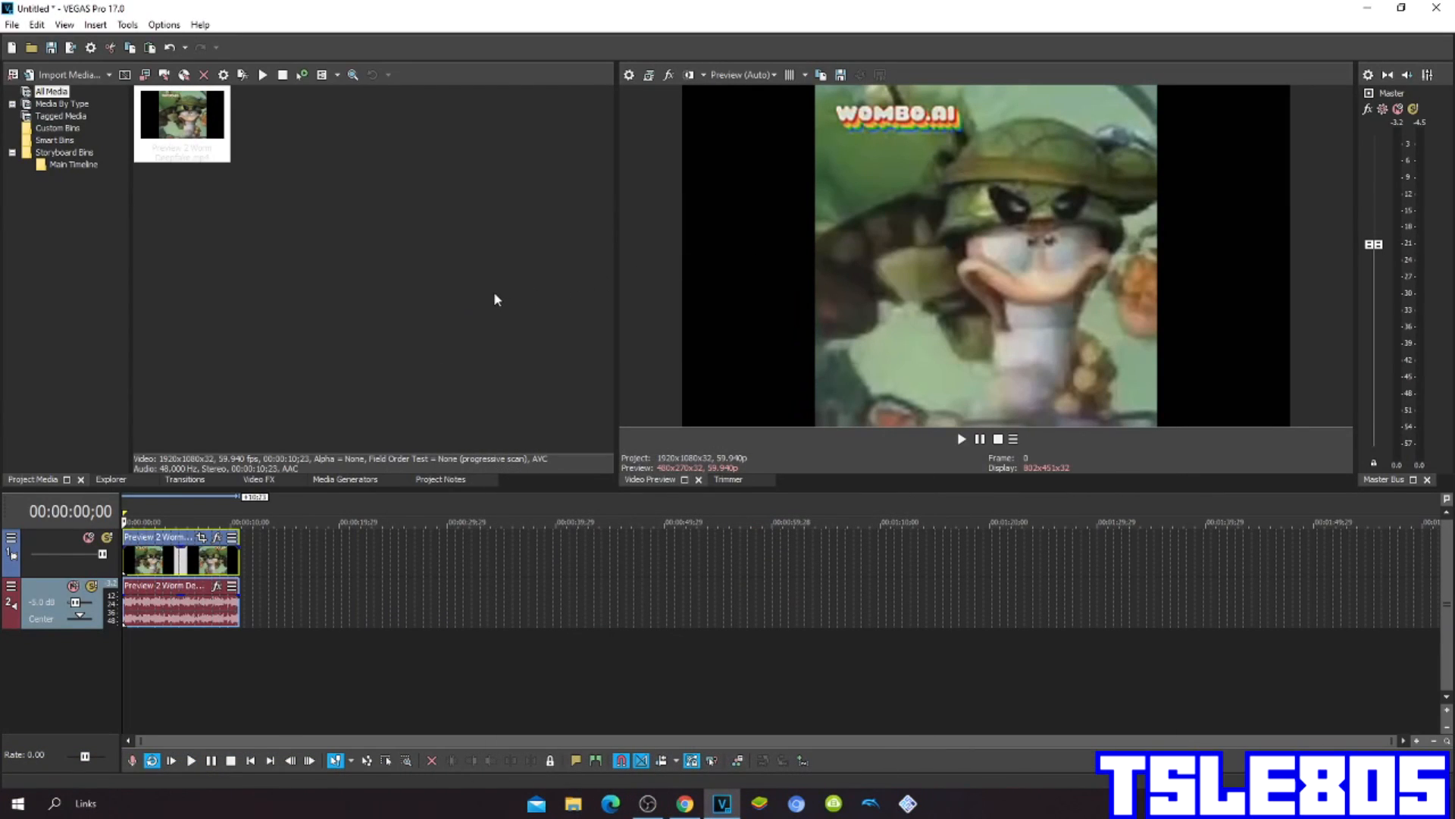
Apply the HSL Adjust effect's Invert Color preset to the worm clip
click(182, 117)
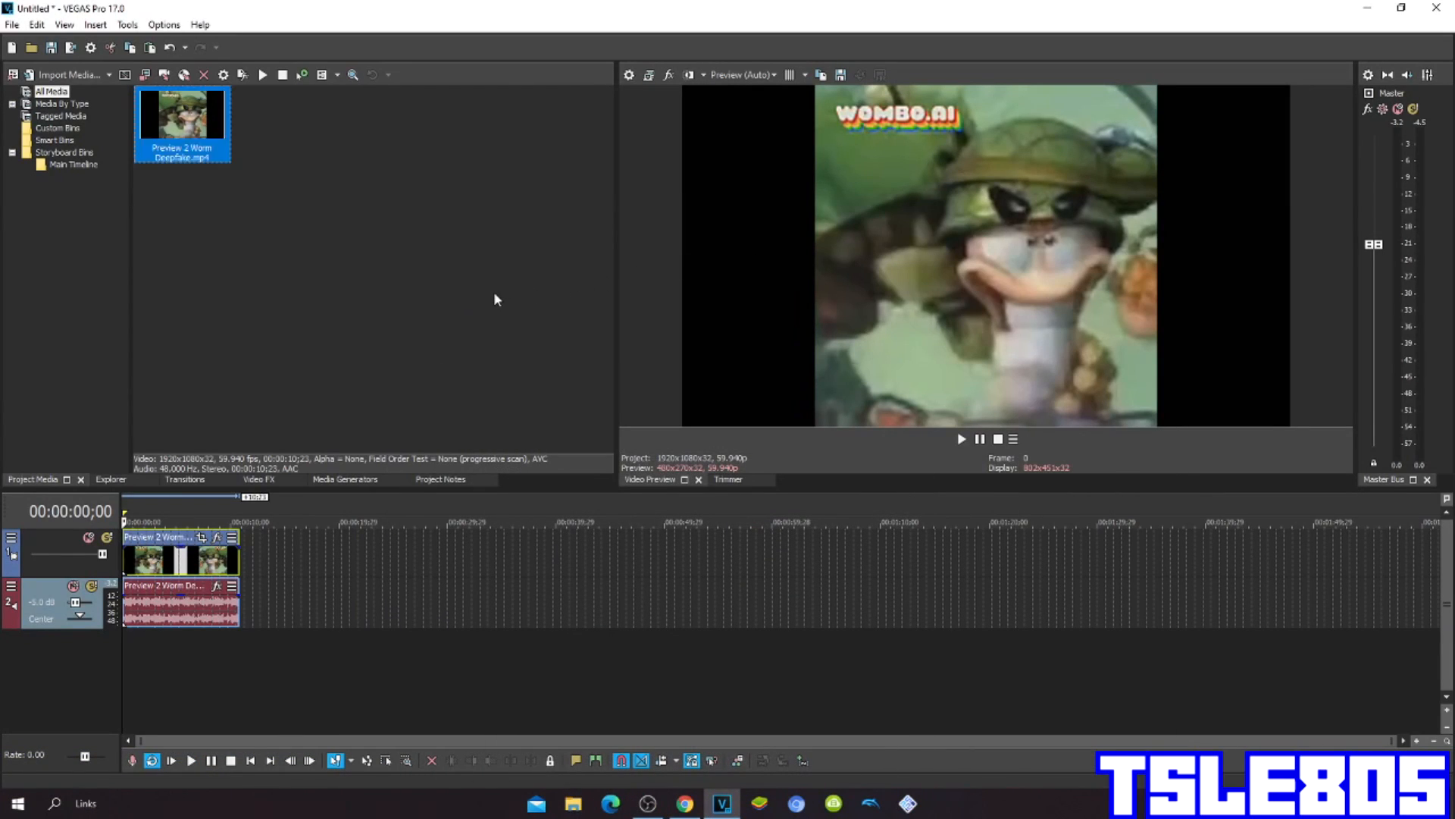
click(491, 299)
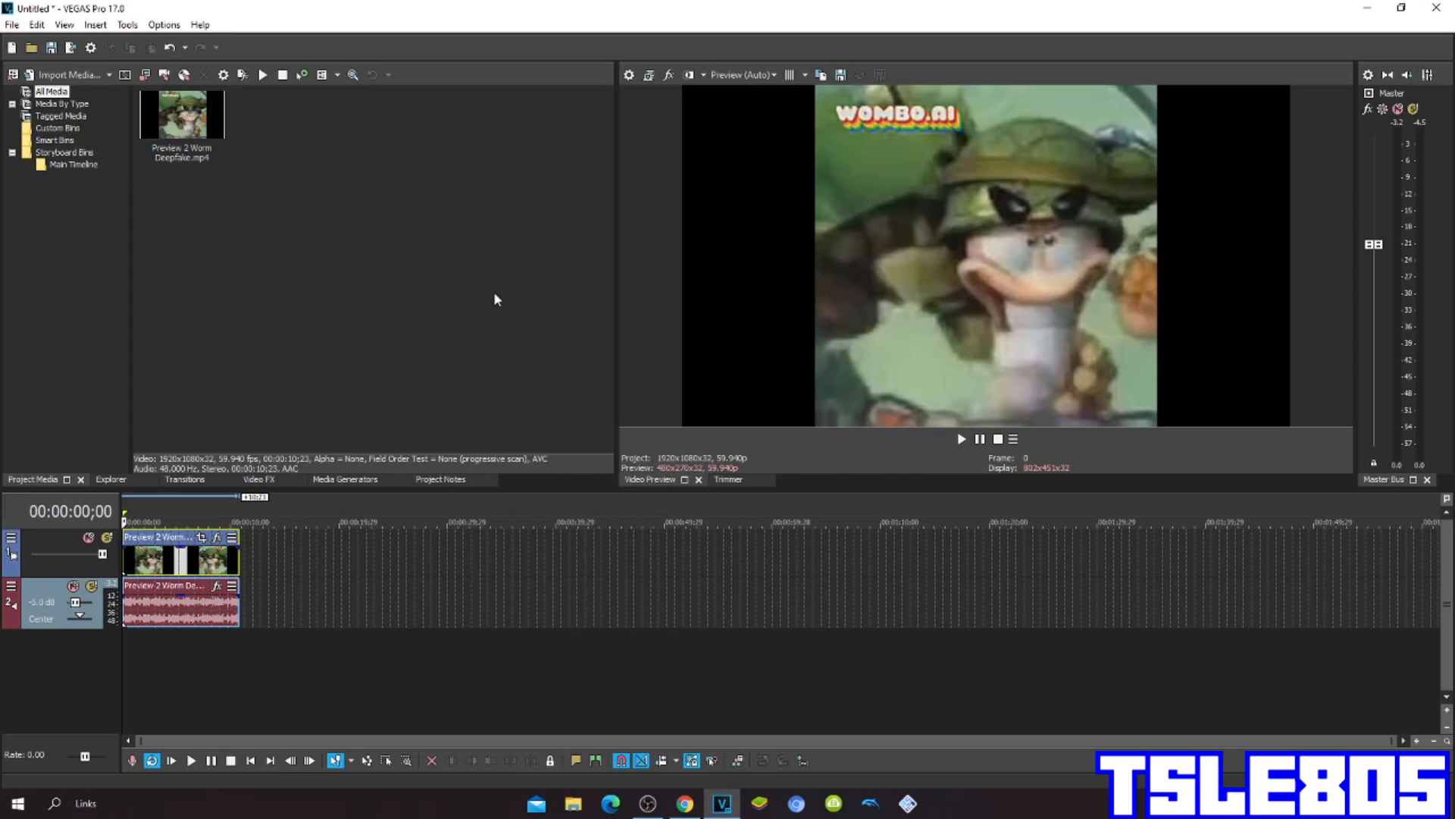
mouse_move(287, 171)
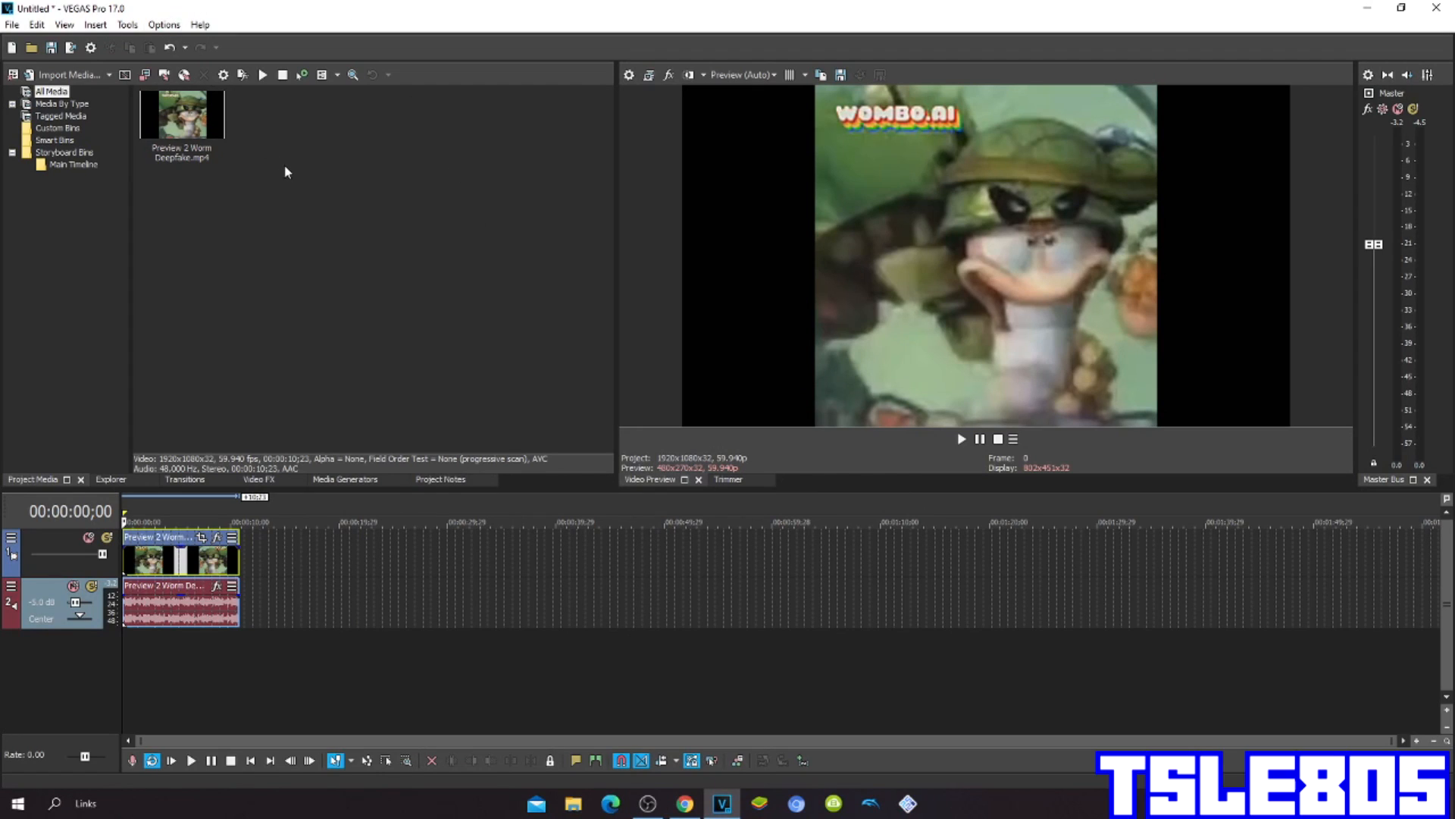
mouse_move(274, 179)
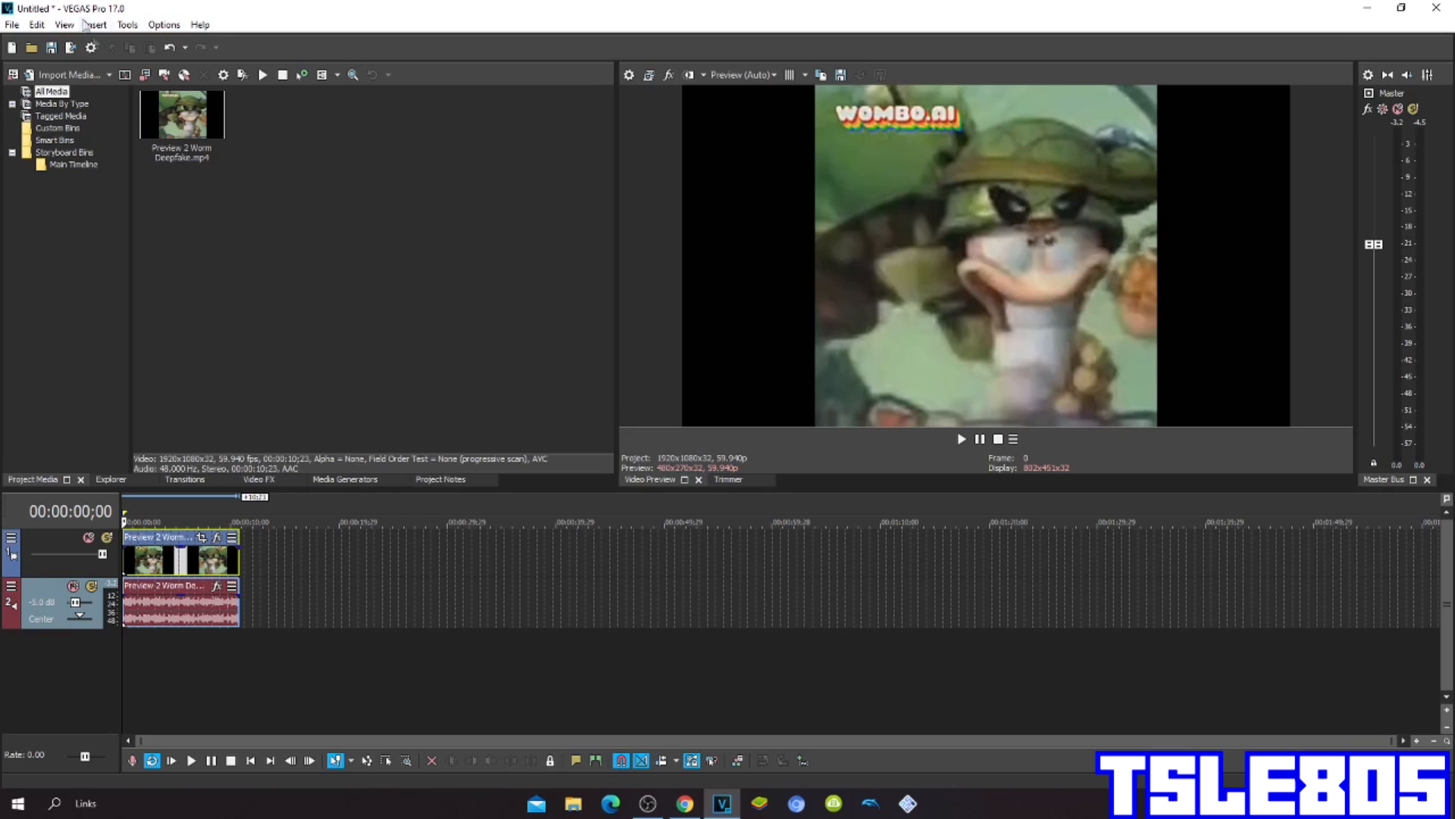
mouse_move(315, 381)
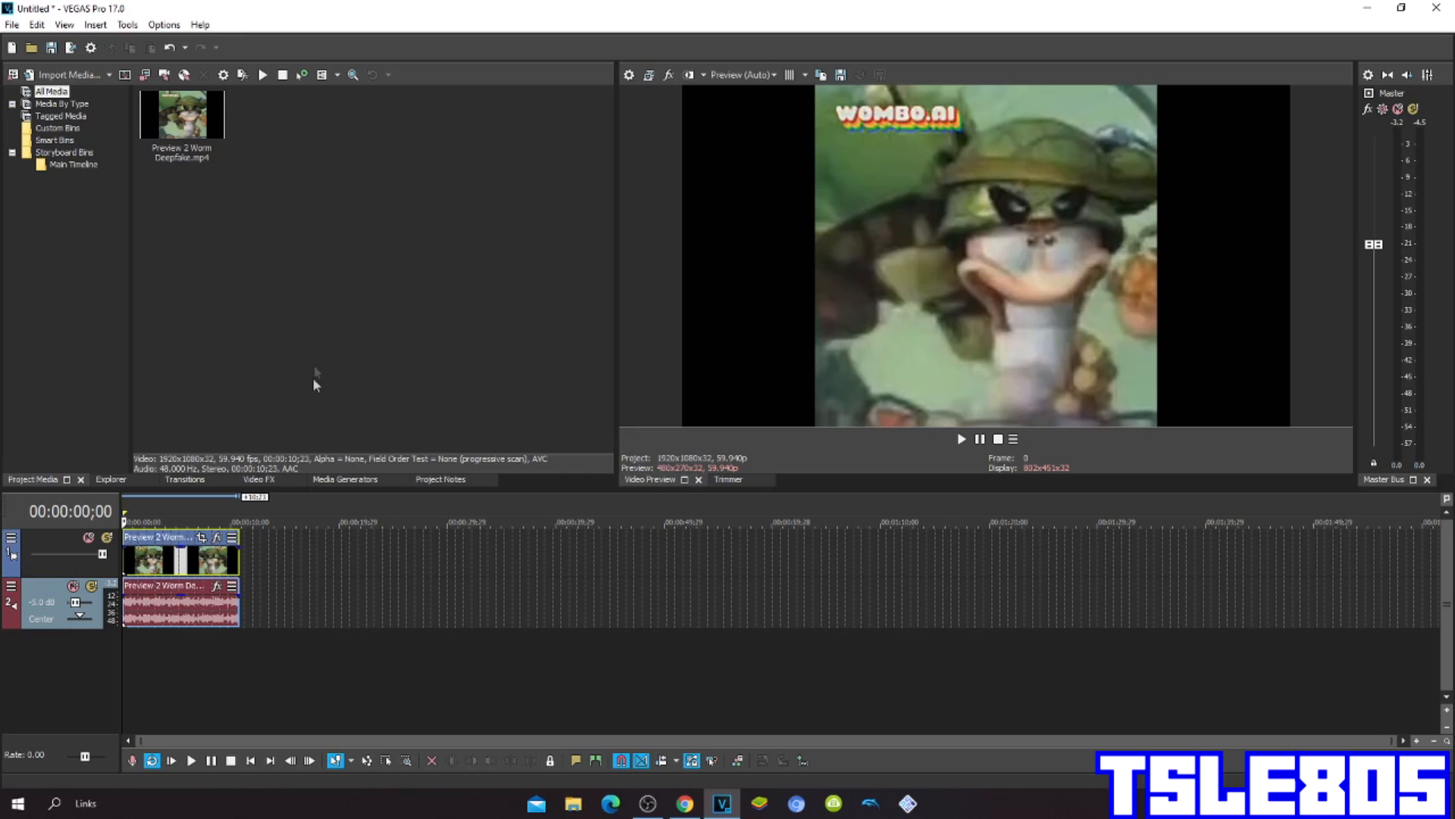
click(258, 480)
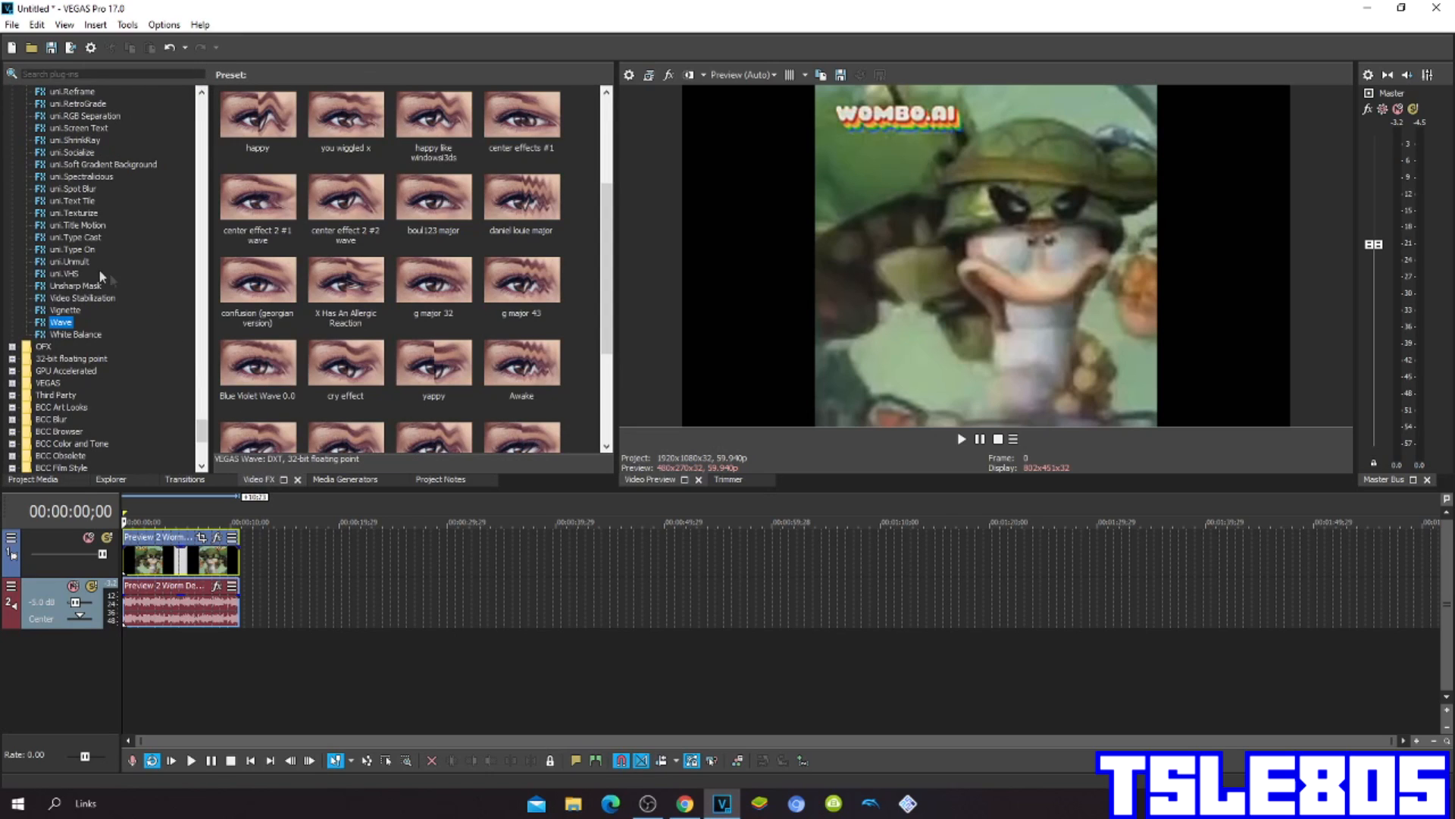
scroll(up, 3)
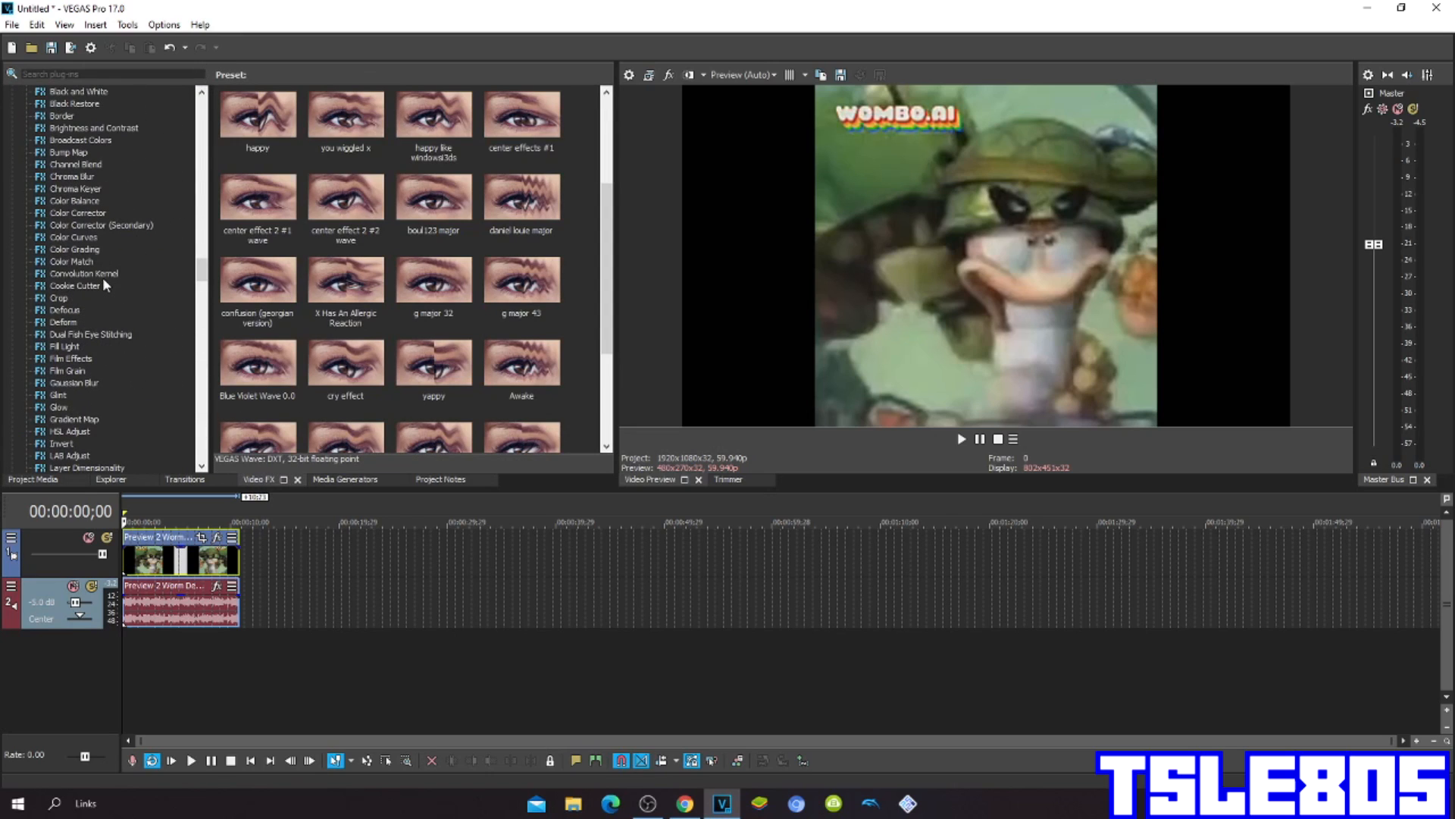
click(68, 432)
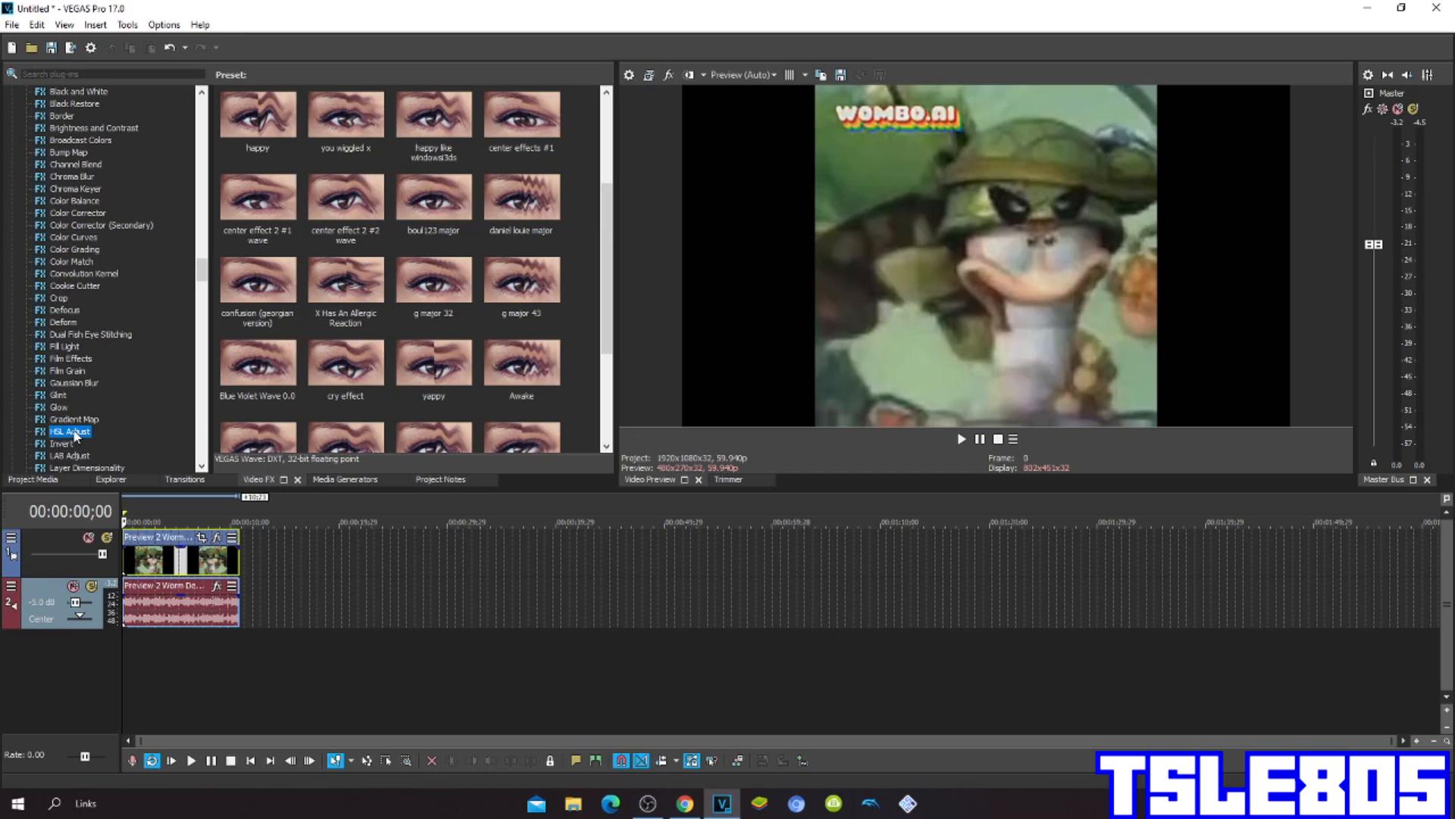
click(70, 430)
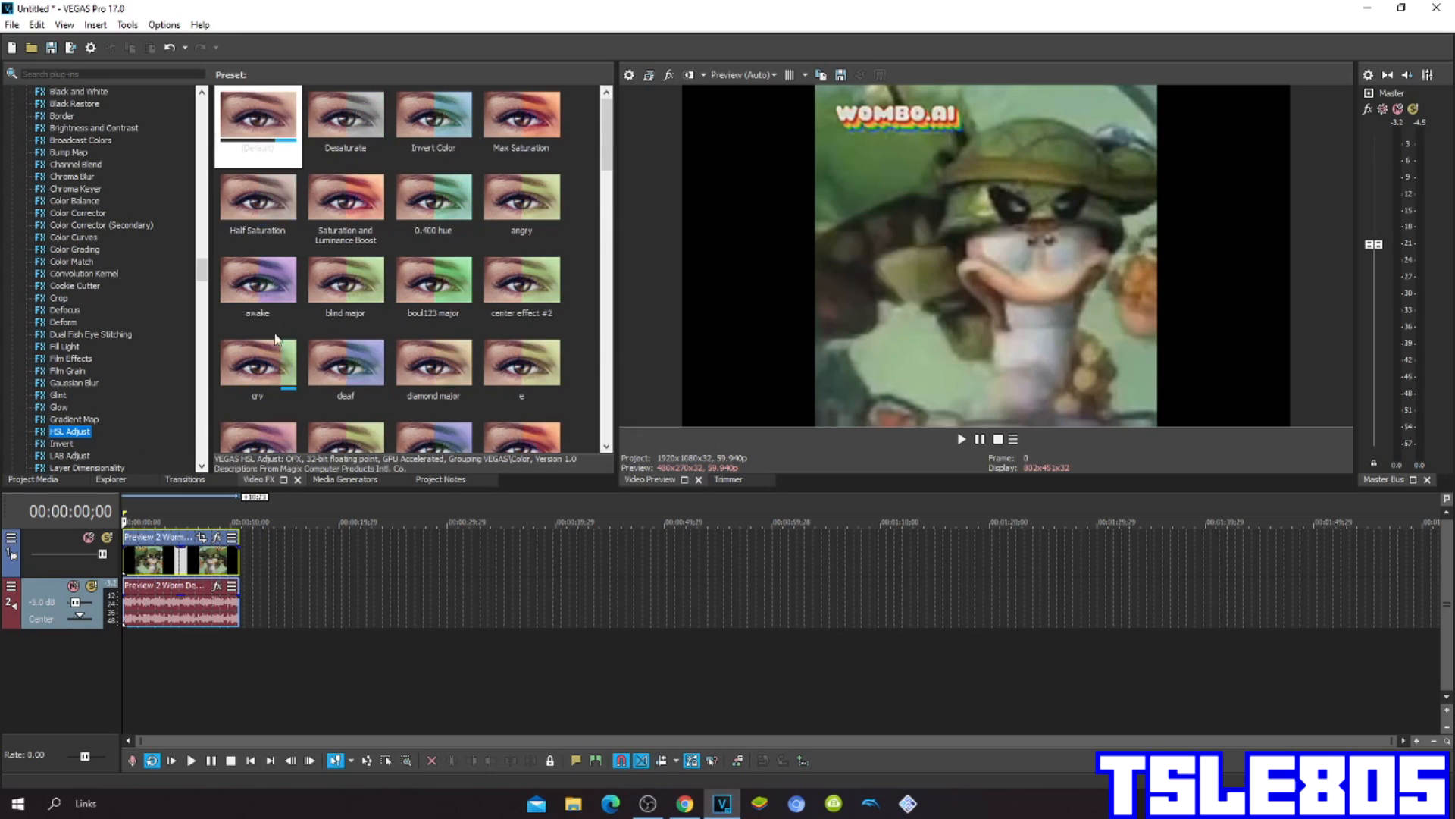
click(432, 114)
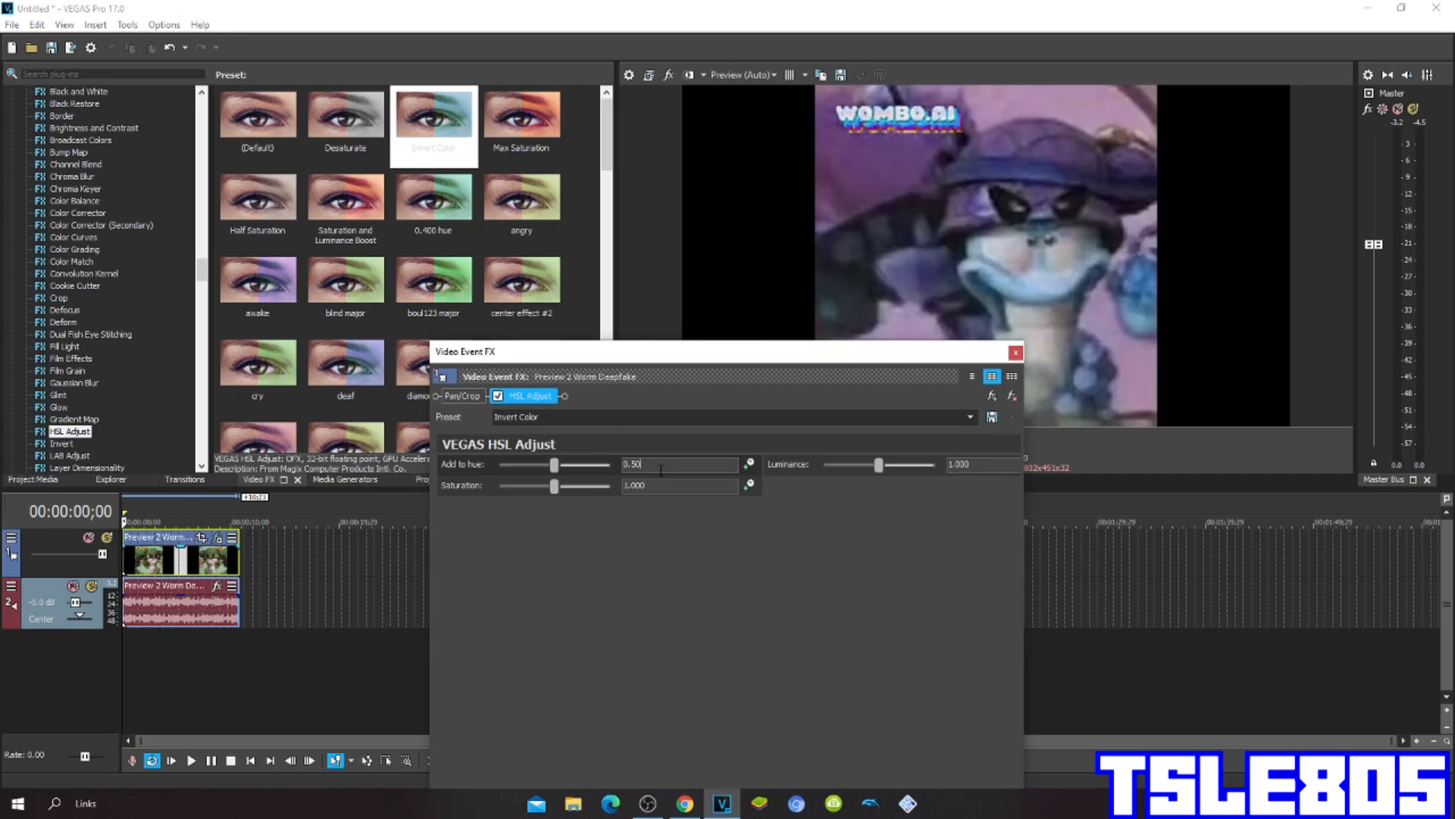
Set Add to hue to 0.175 and save it as preset 'hue 0.17'
text(0.17)
click(734, 417)
text(h)
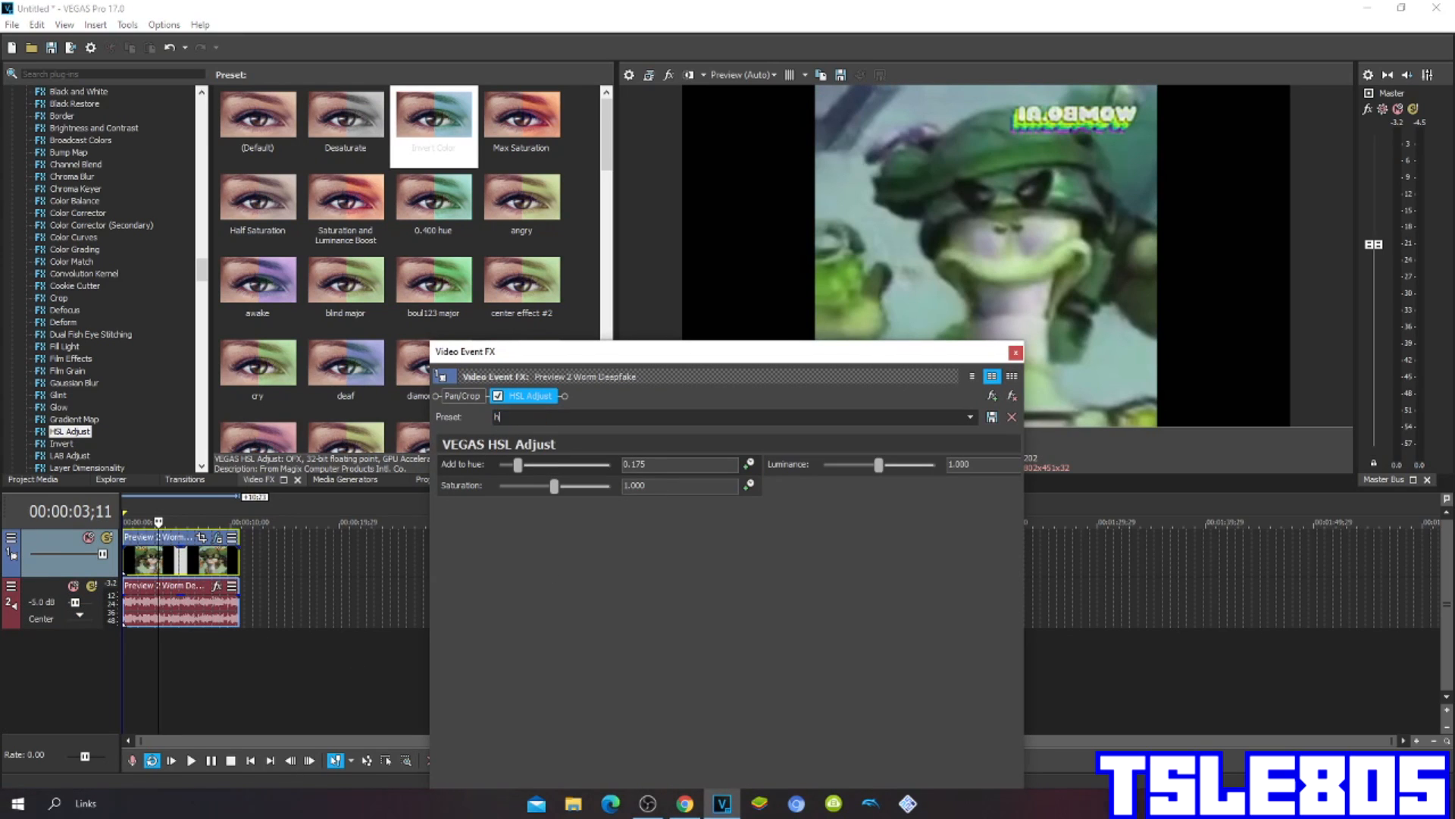
text(ue 0.175)
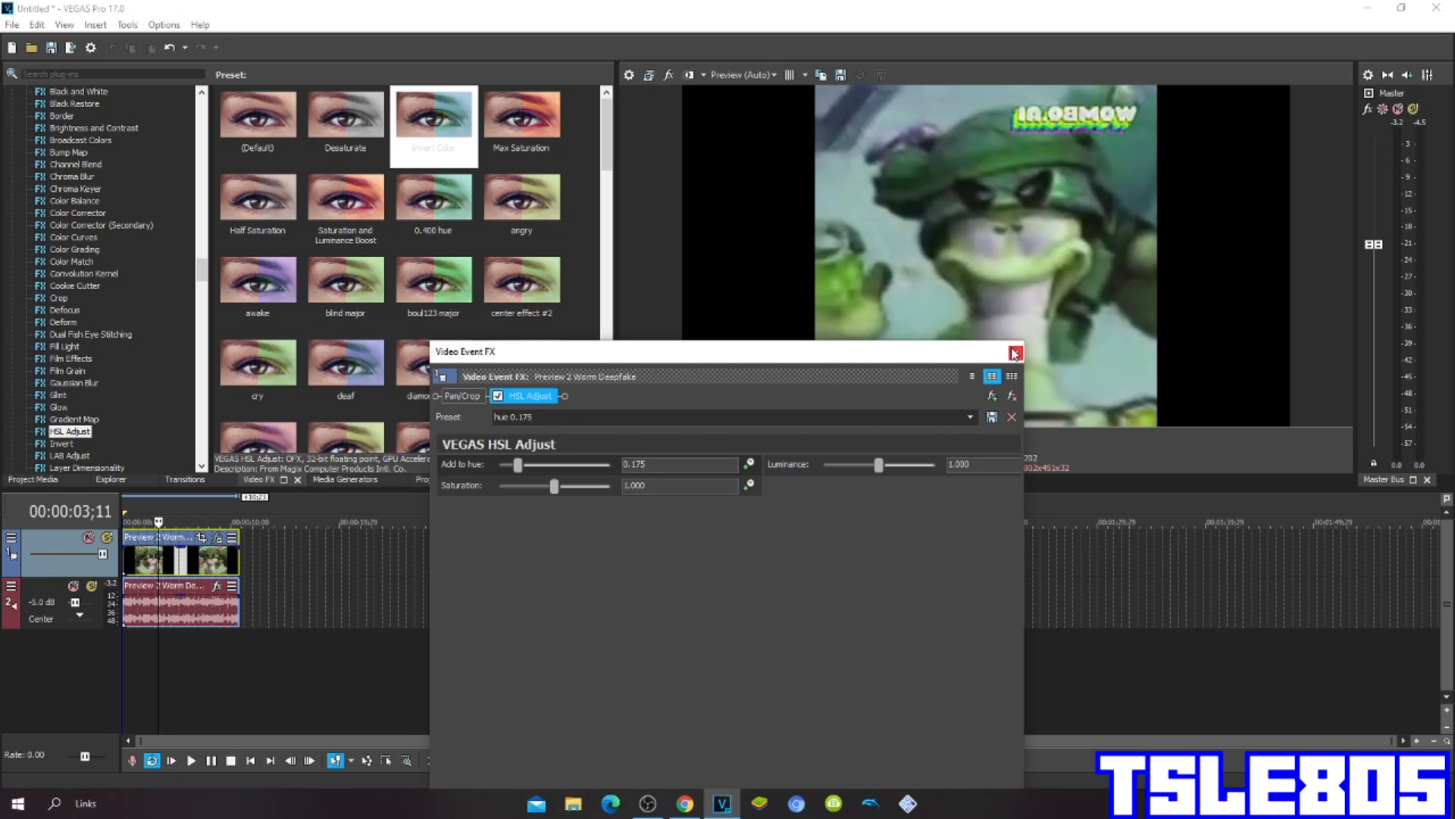
Apply the Mirror effect with the Reflect Left preset to the worm clip
click(1015, 354)
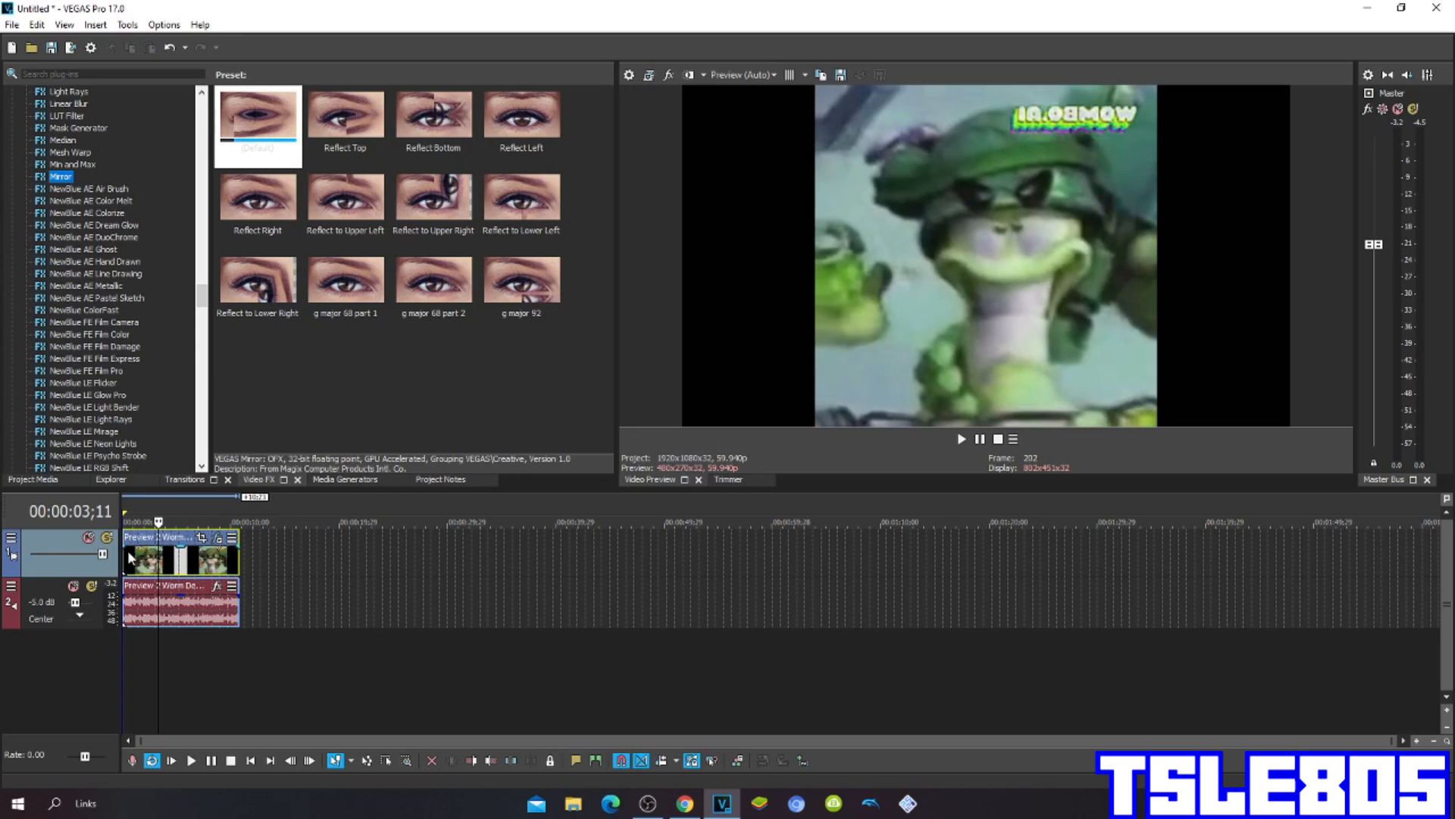
click(521, 114)
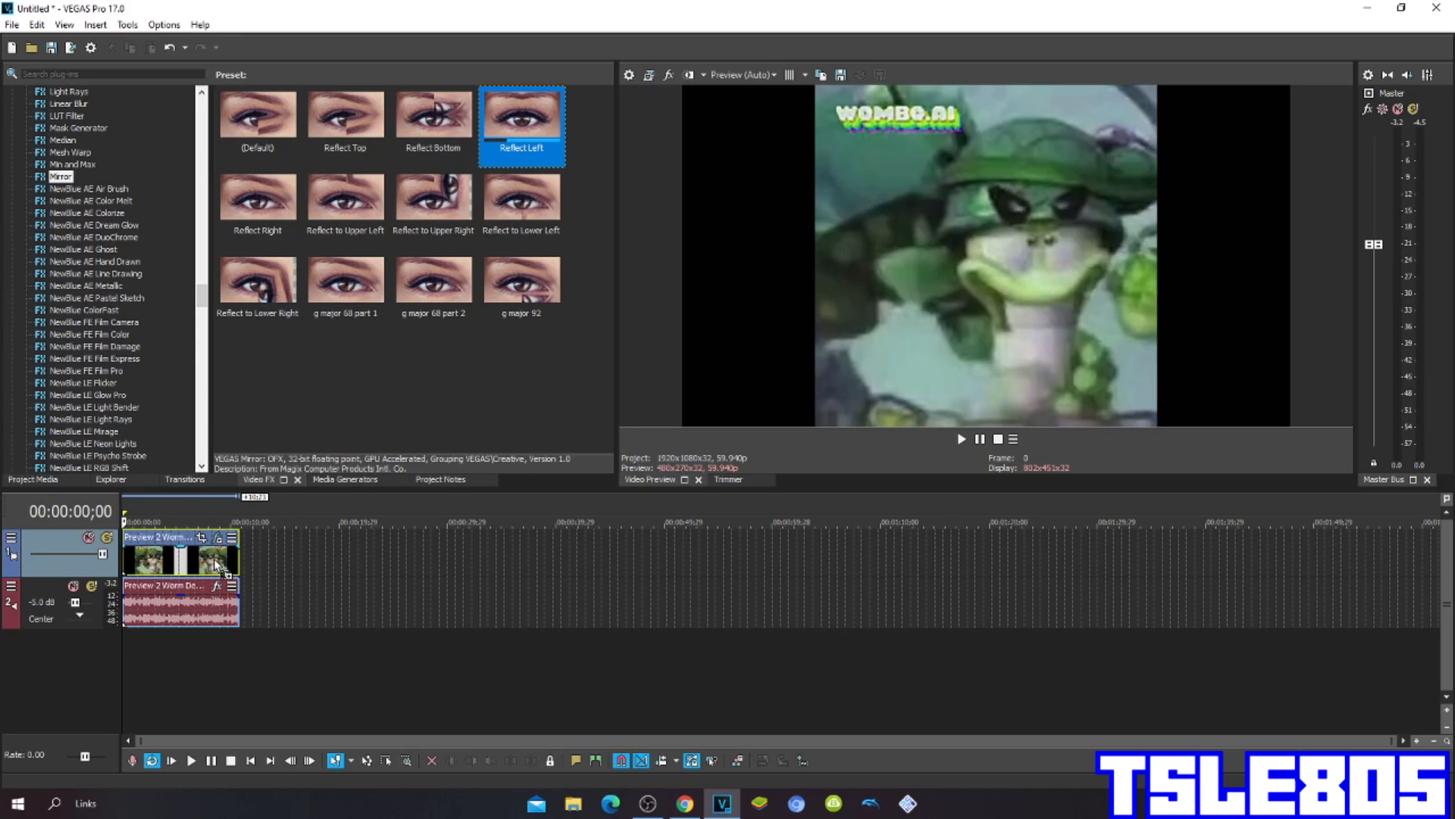
double_click(520, 111)
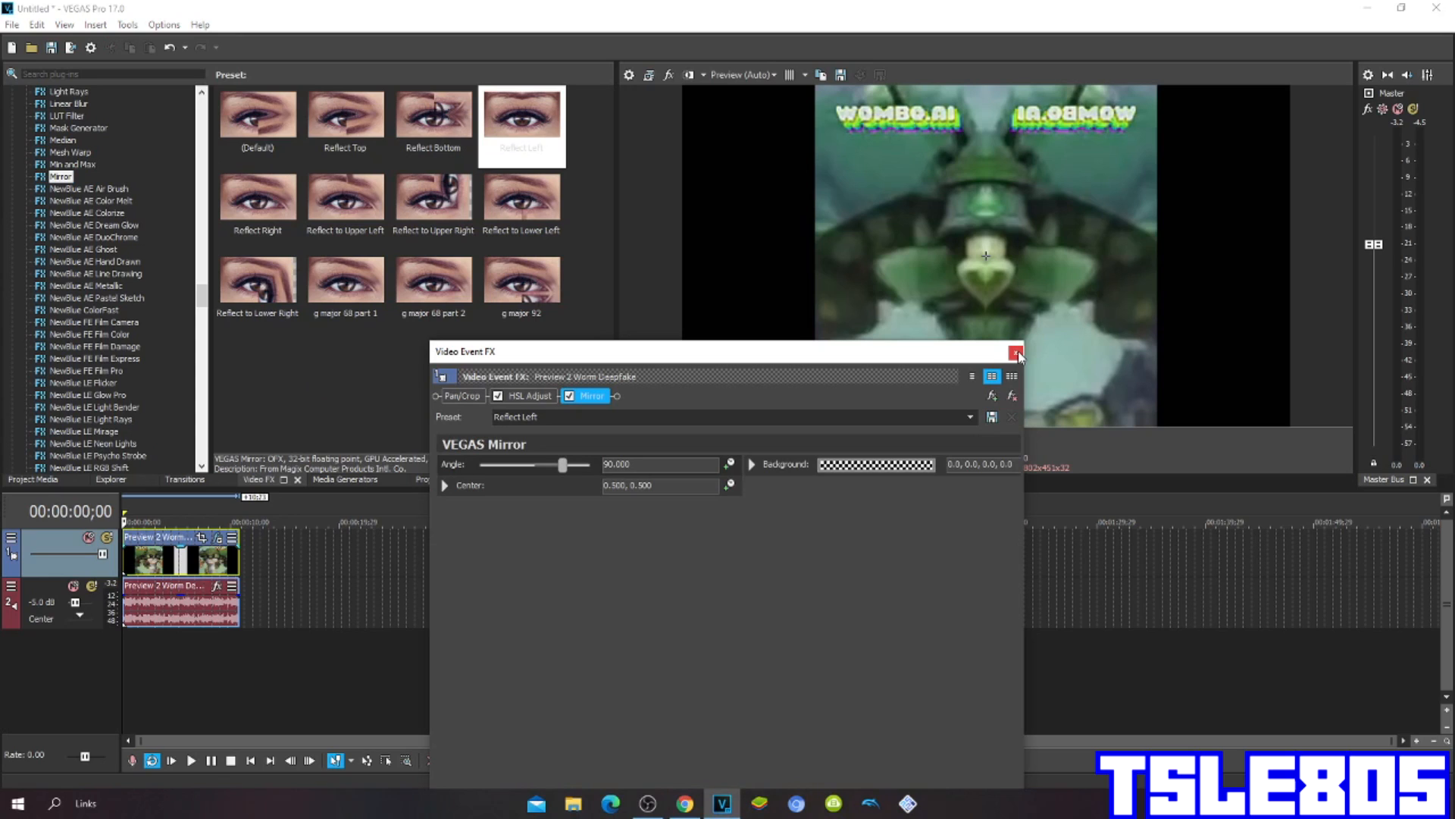
click(1015, 351)
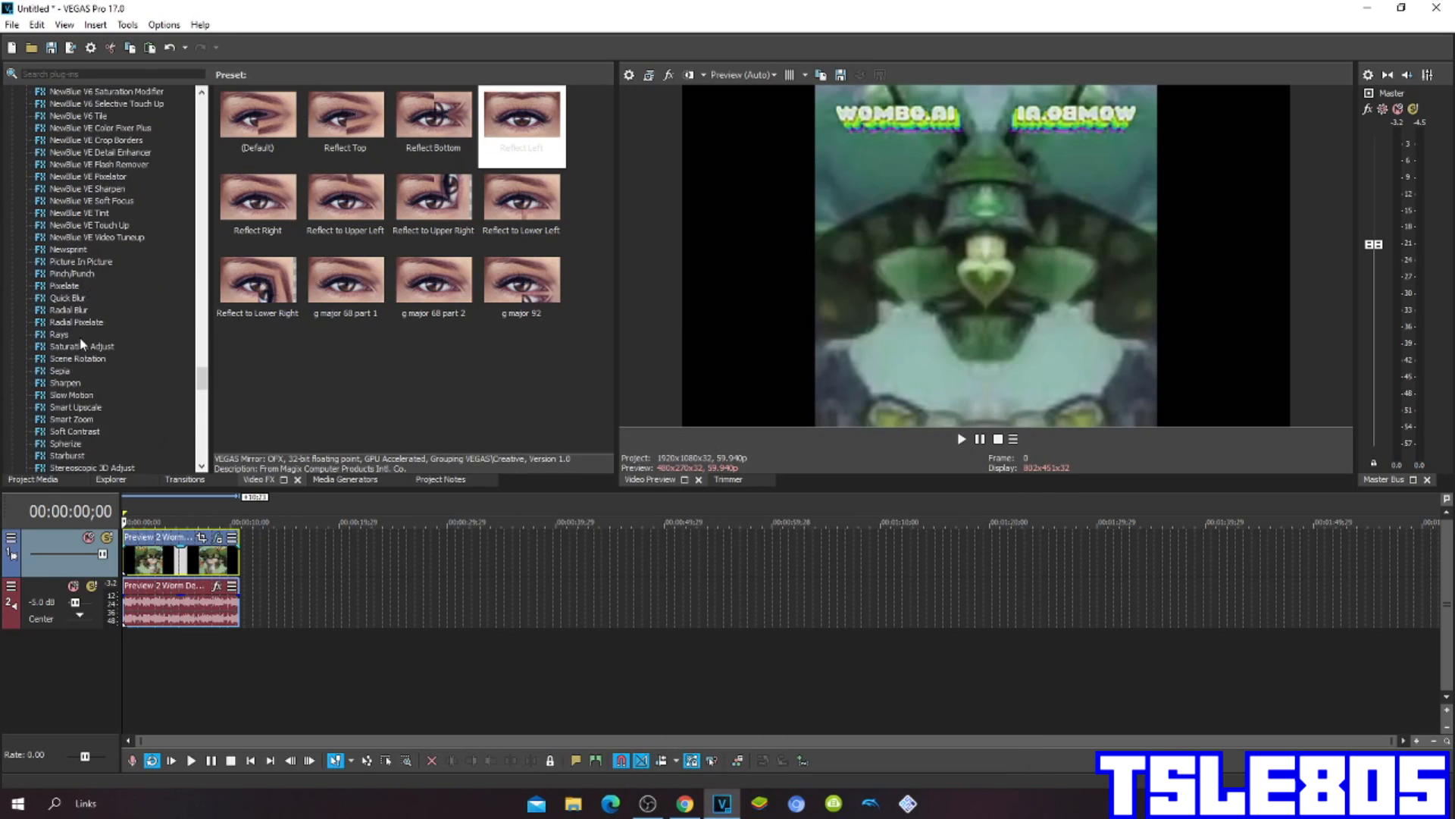
scroll(down, 3)
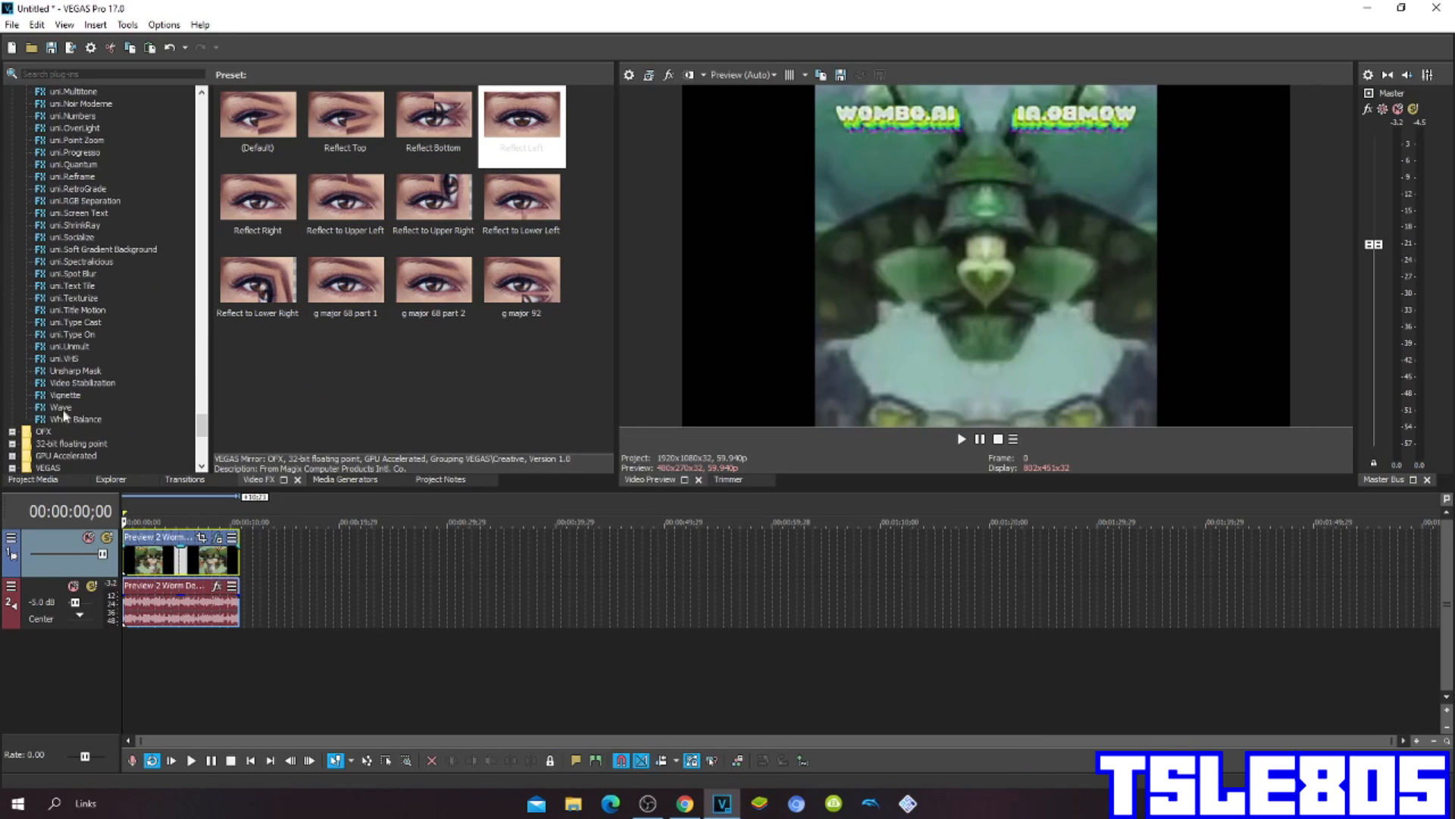
Add the Wave 'cry effect' preset: horizontal waves 3.800, amplitude 0.098, phase 3.776
click(61, 407)
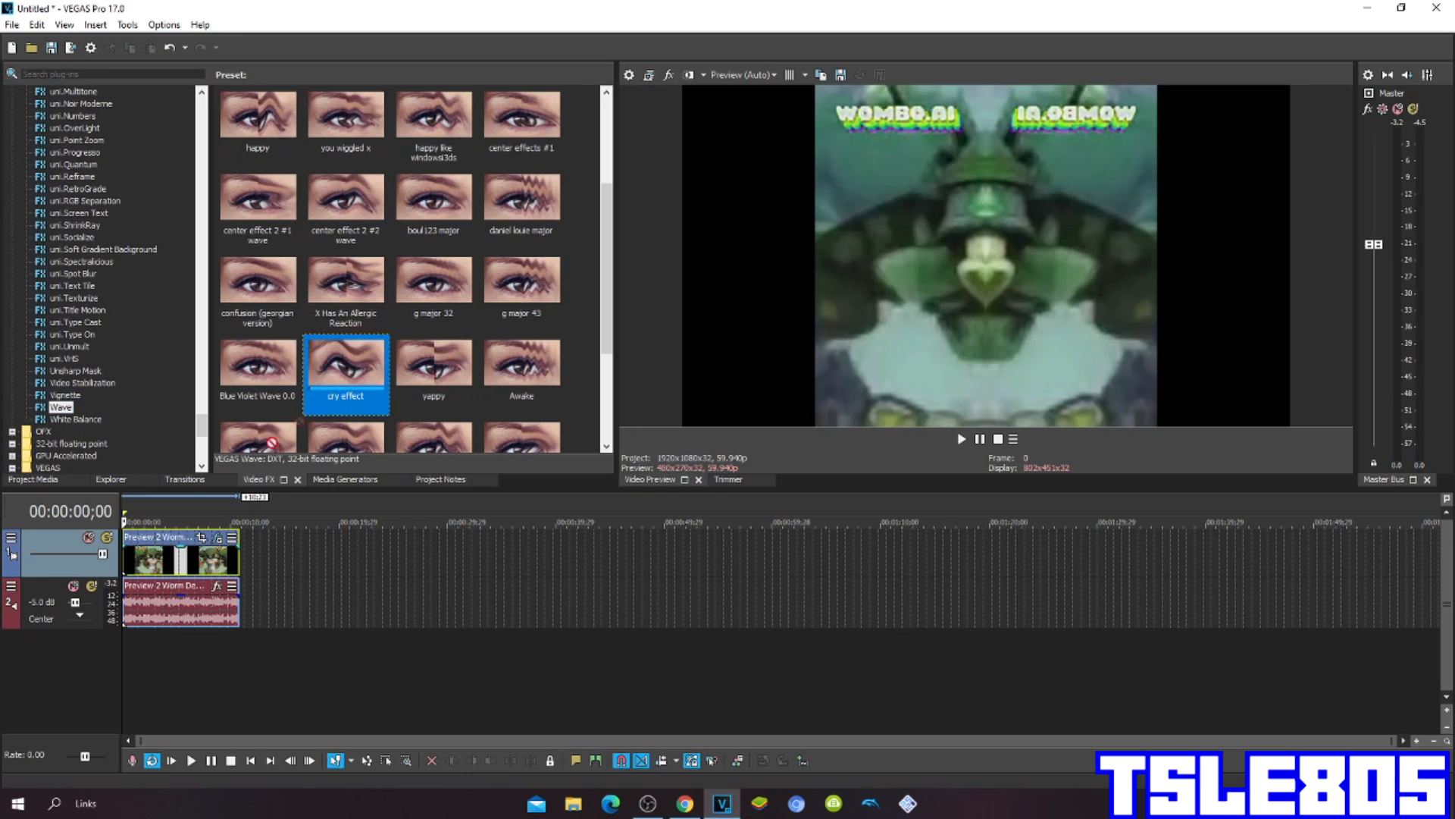
double_click(344, 361)
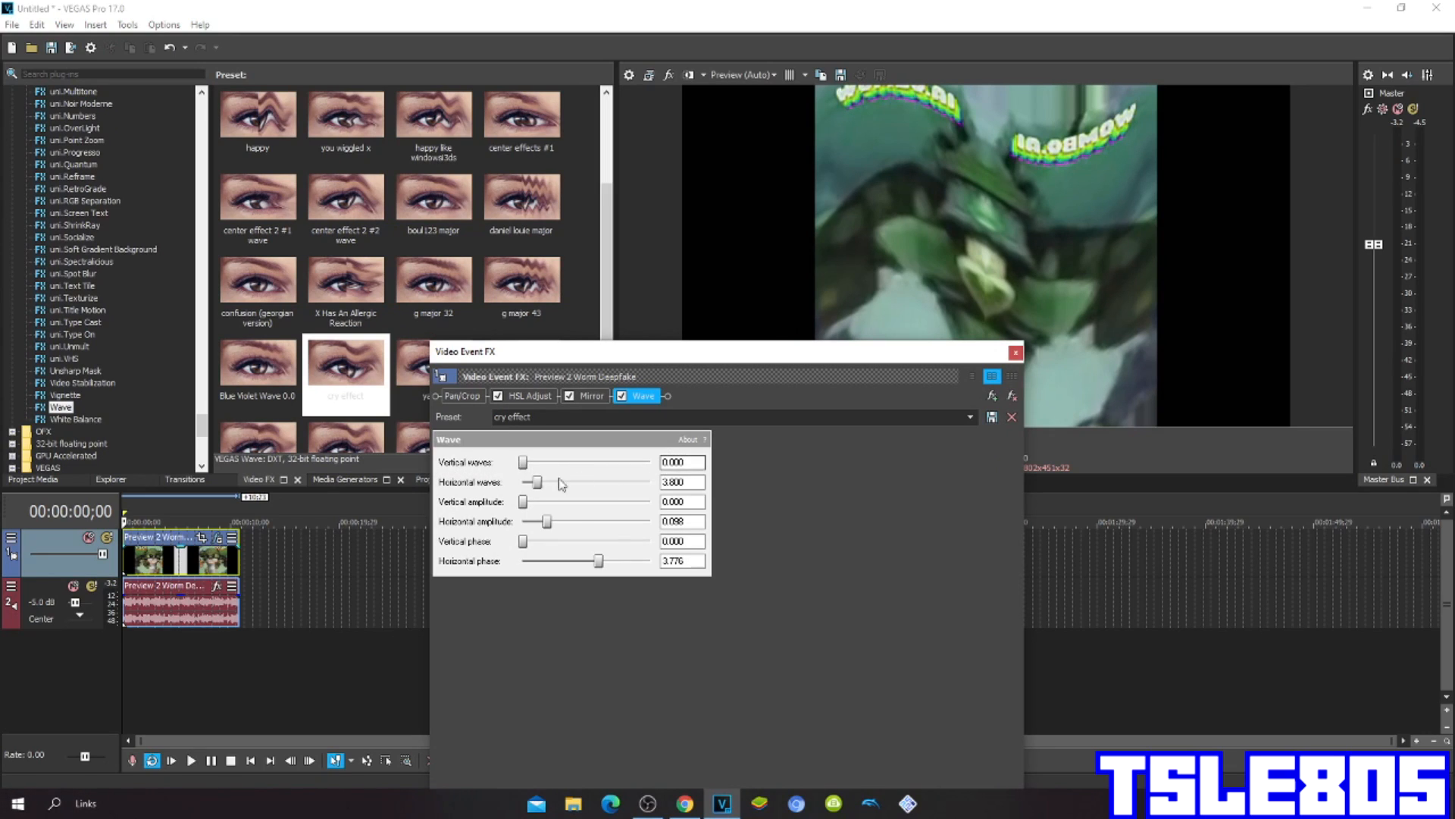
click(682, 482)
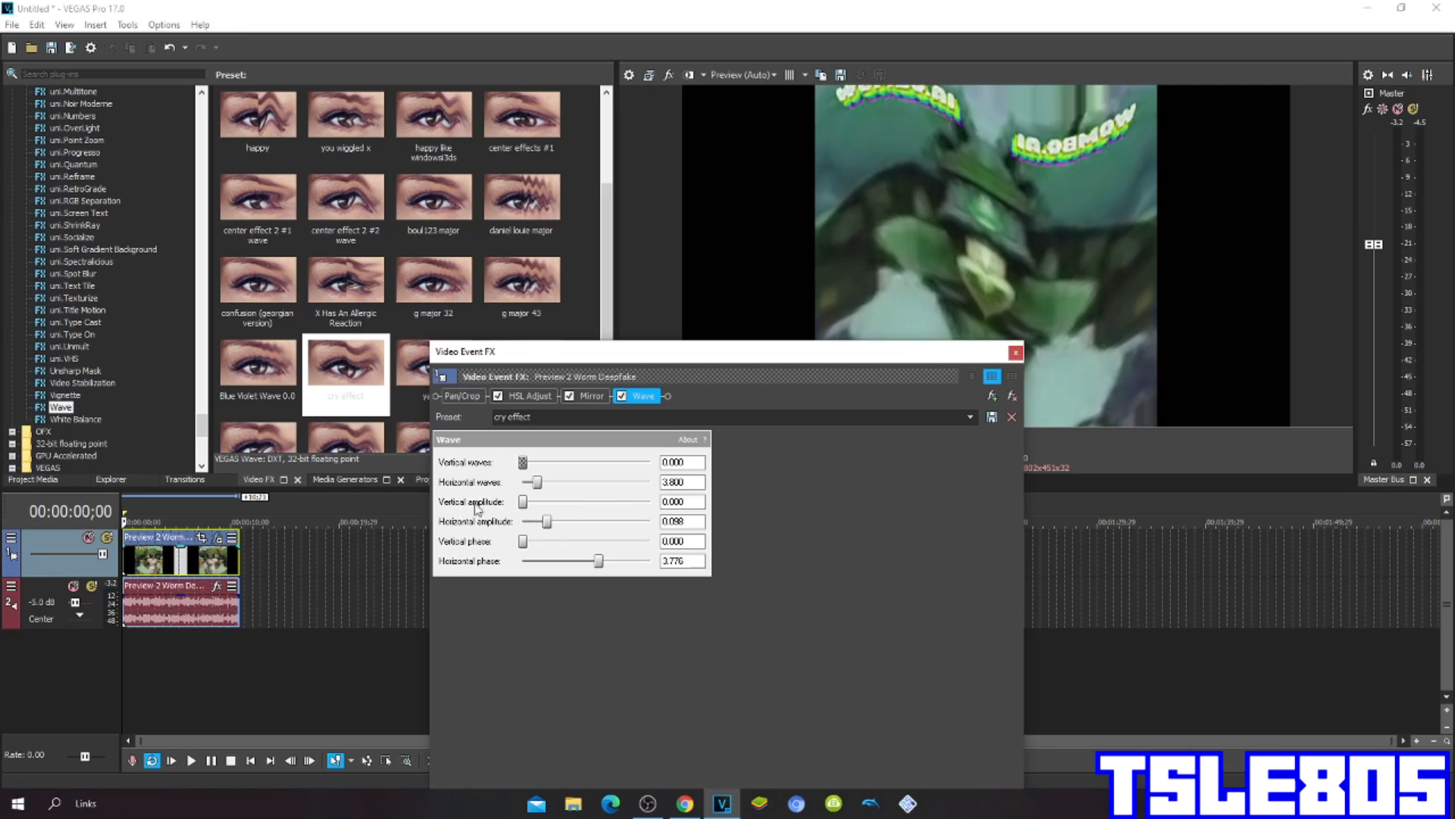
mouse_move(495, 528)
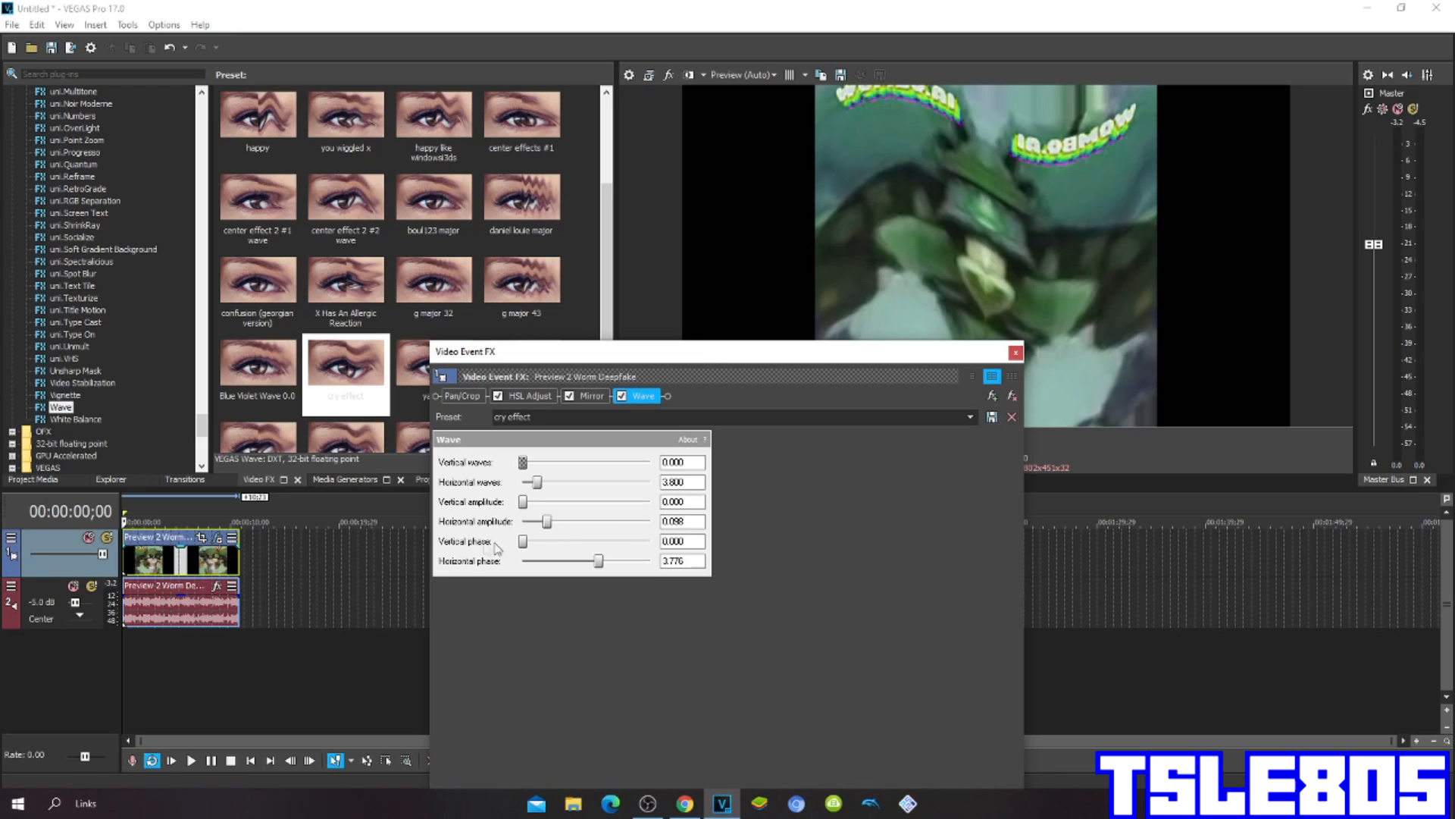
mouse_move(525, 568)
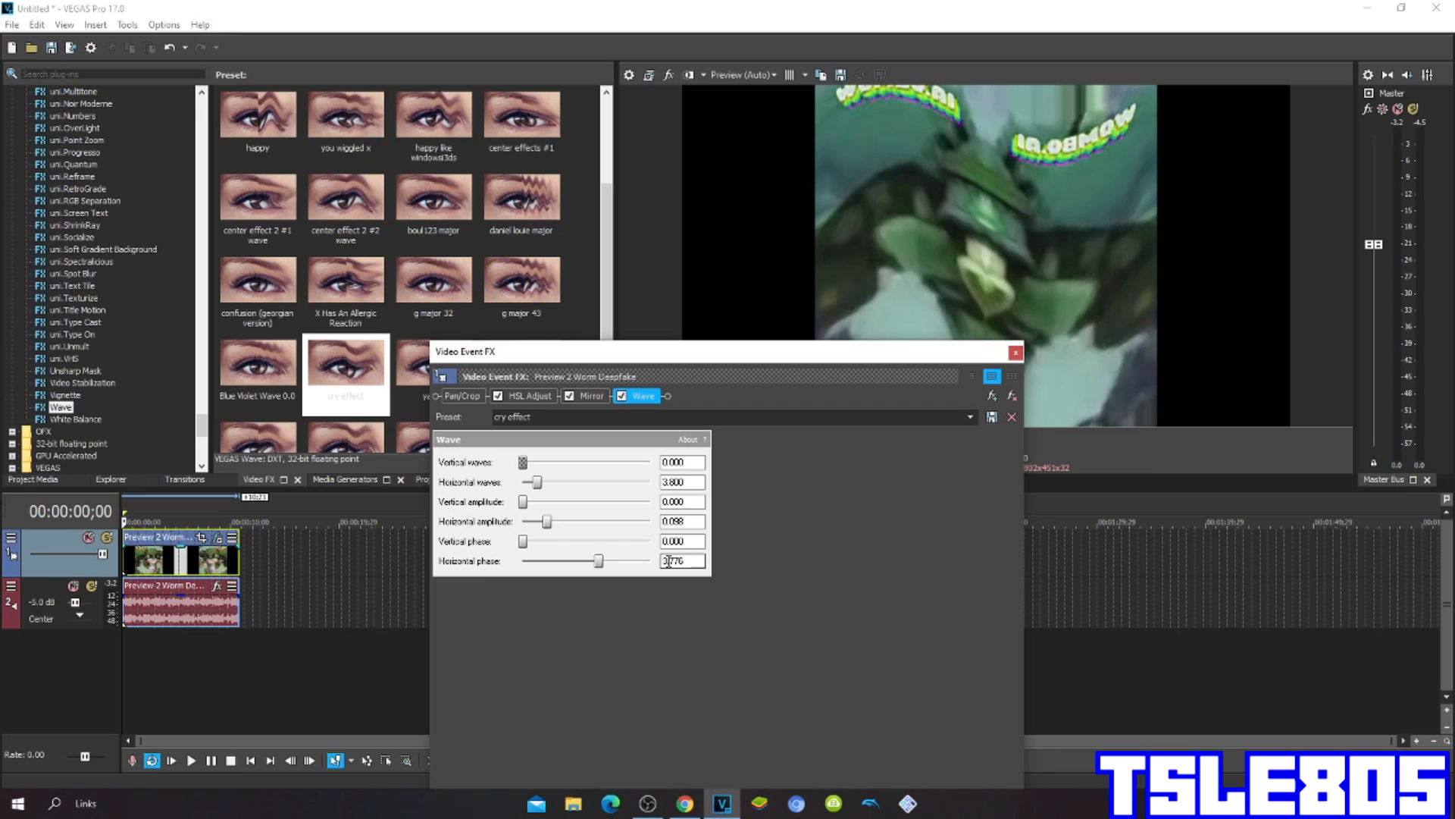
click(1016, 353)
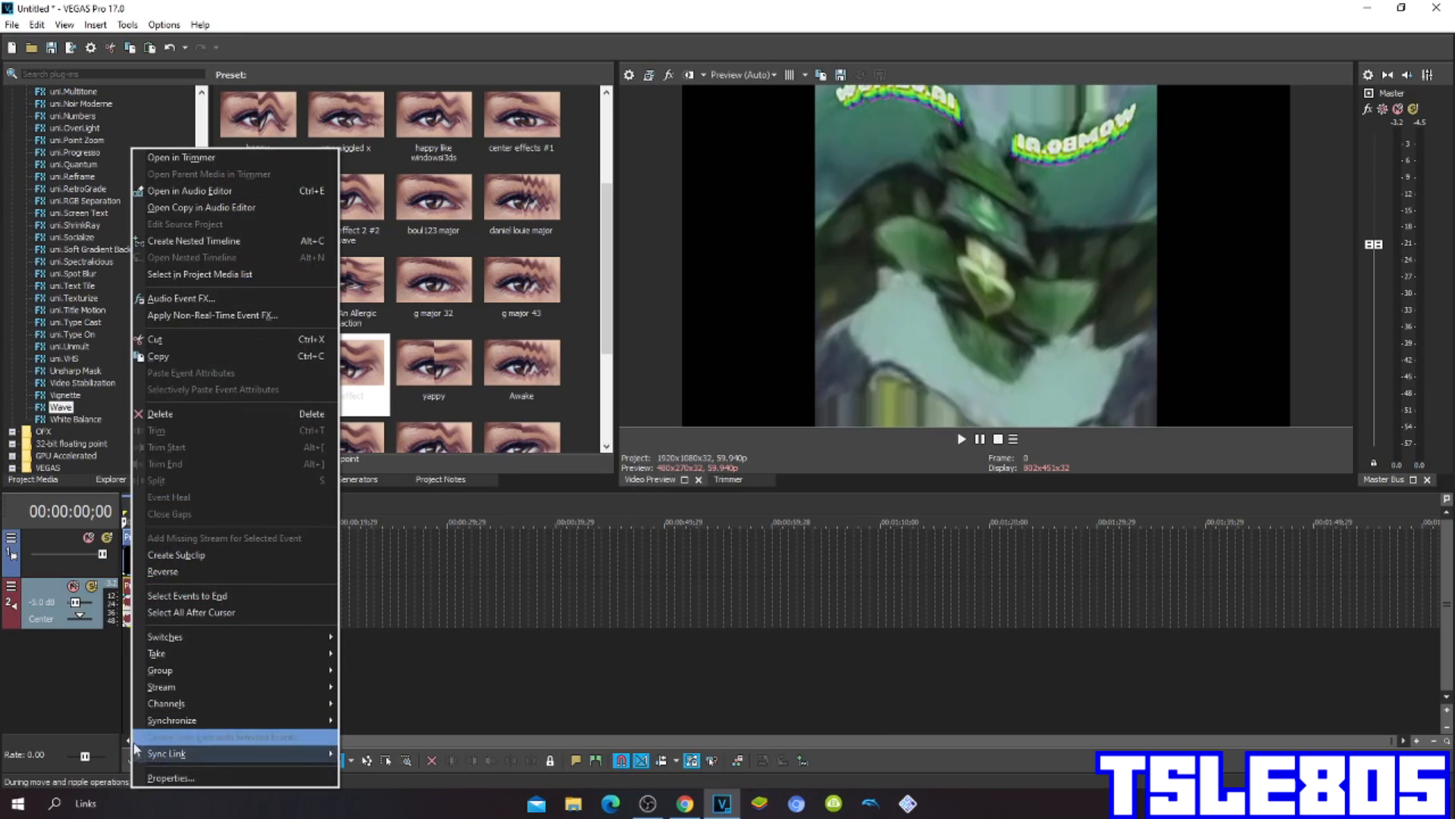
click(171, 776)
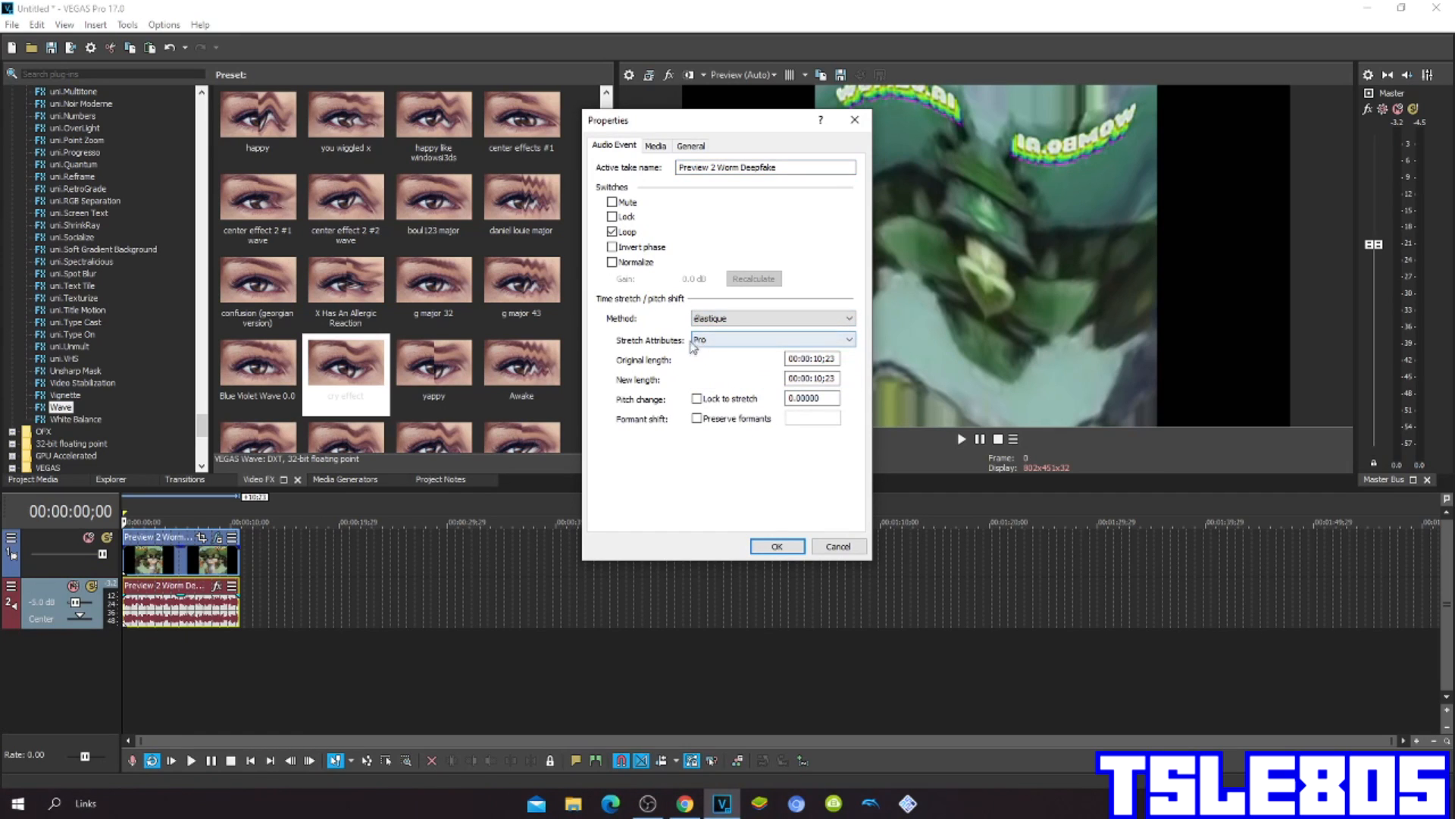
click(840, 338)
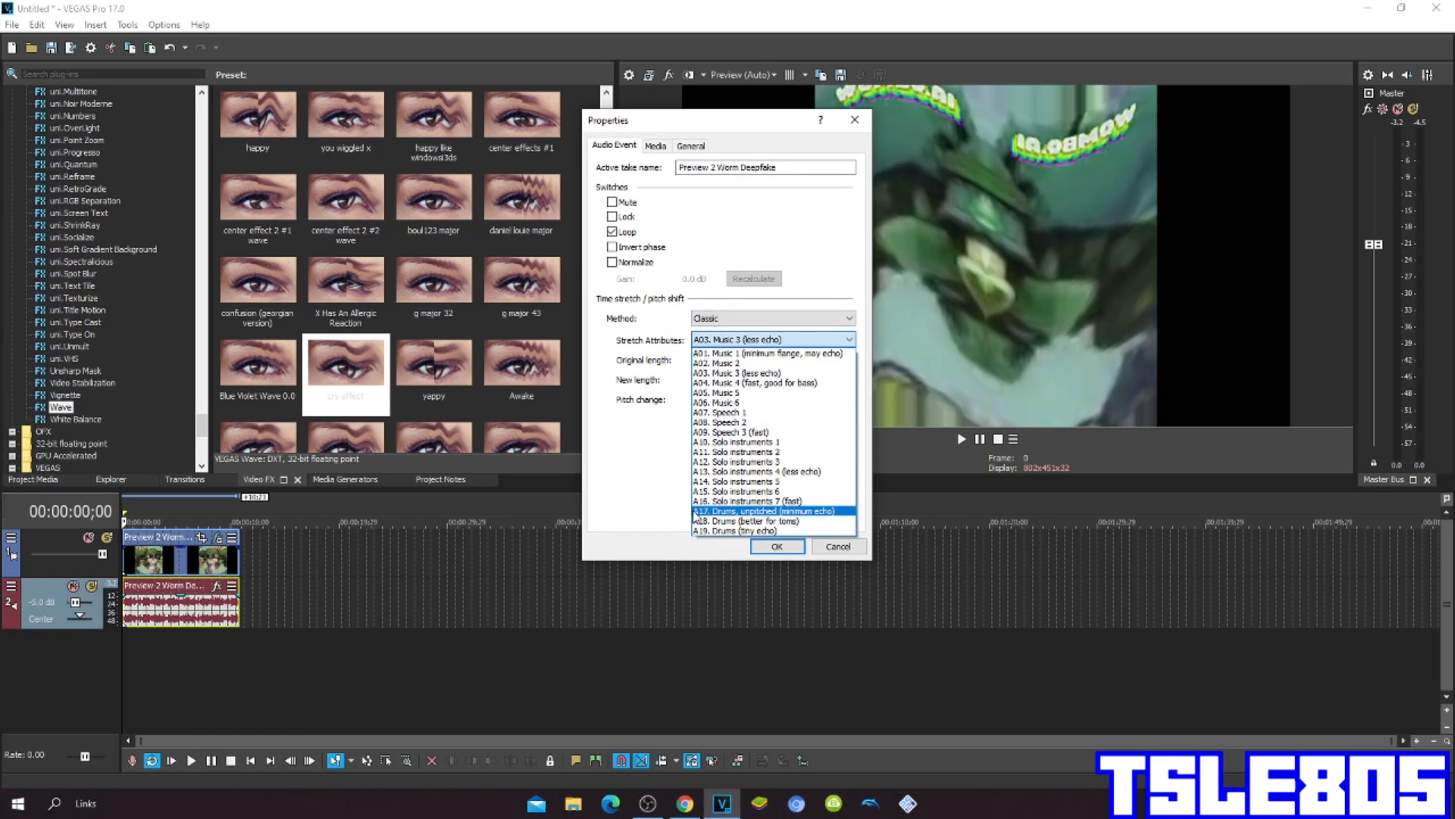
click(769, 511)
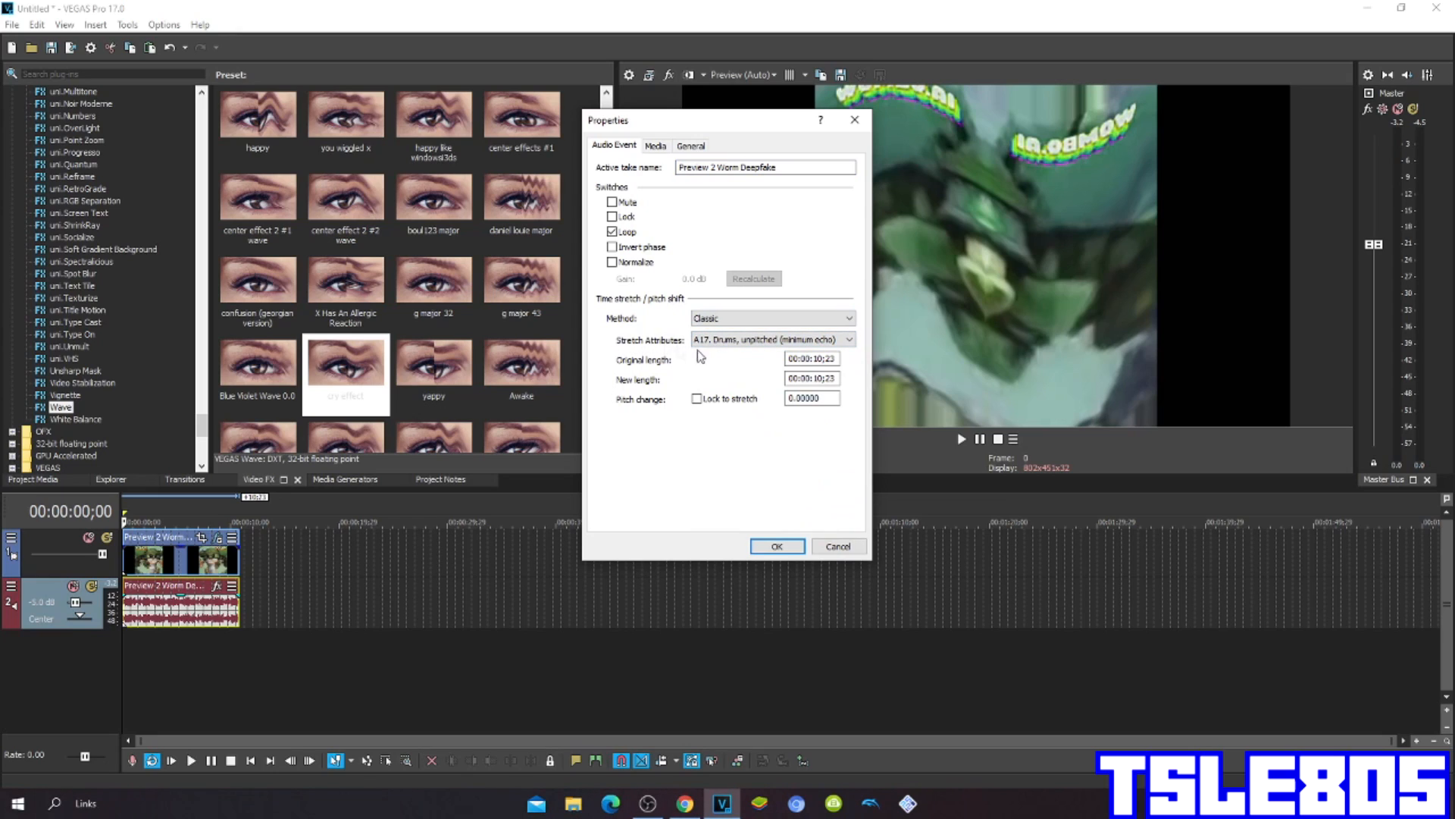
click(846, 317)
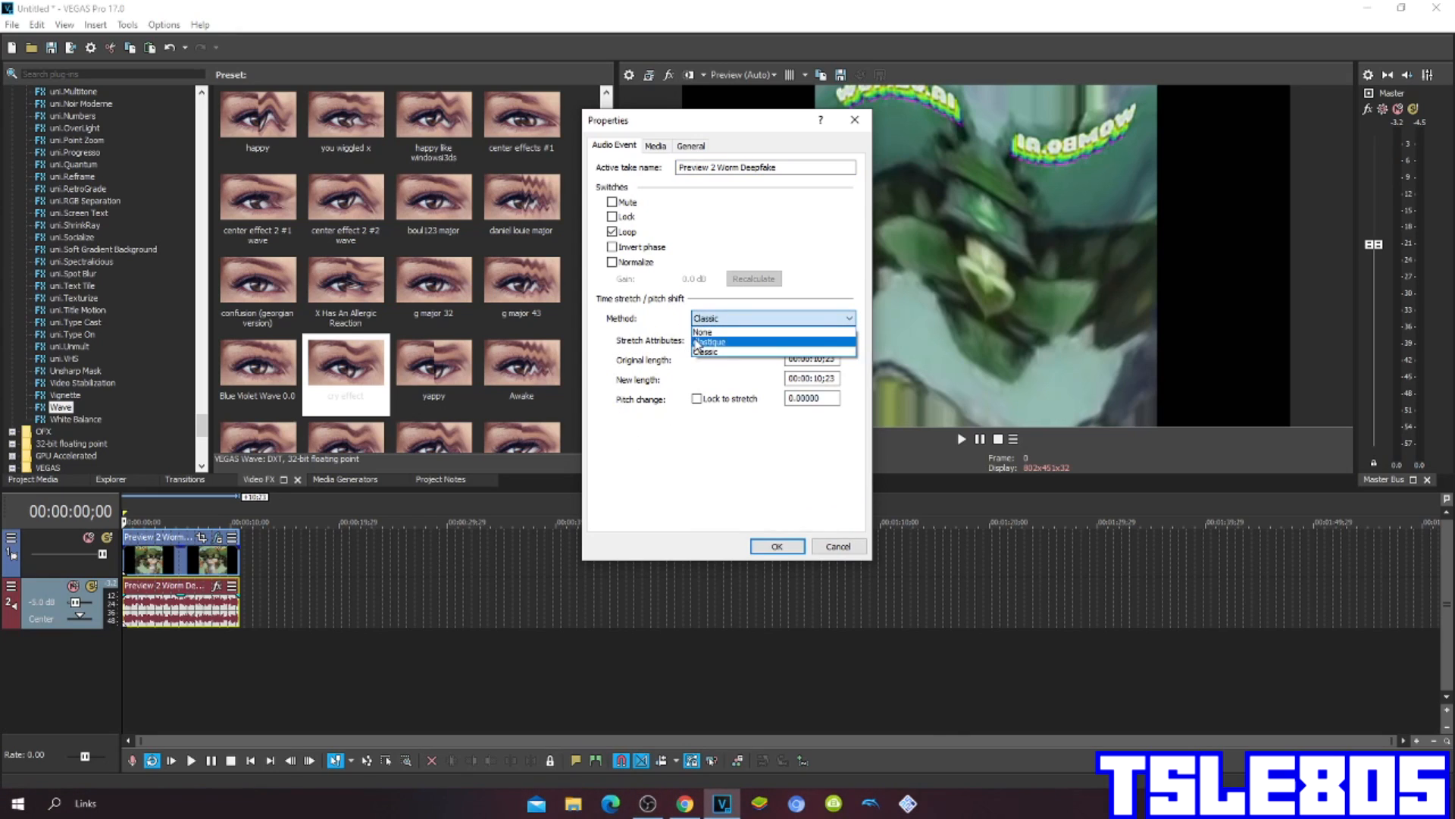
click(710, 342)
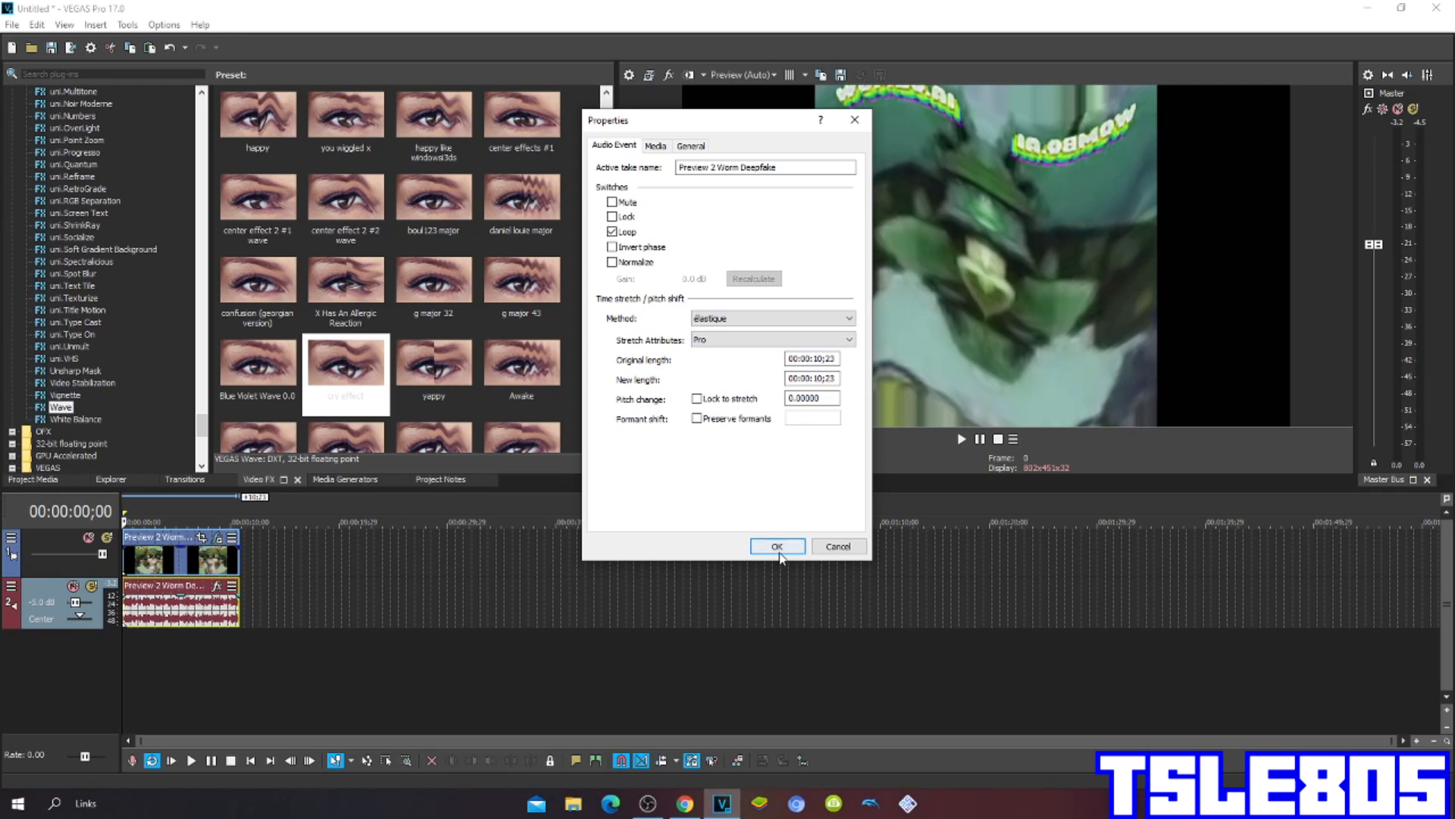
click(776, 546)
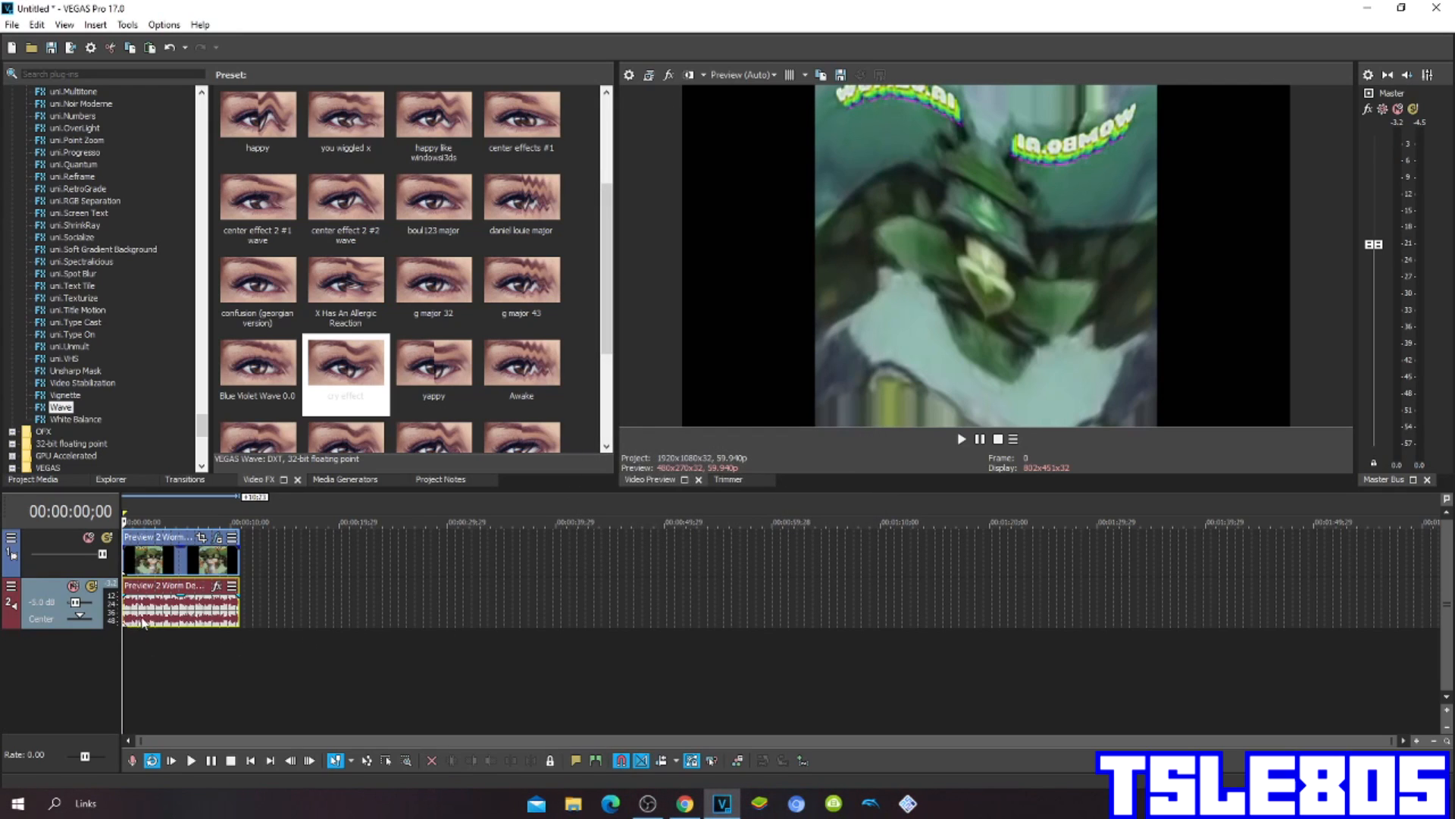
mouse_move(259, 593)
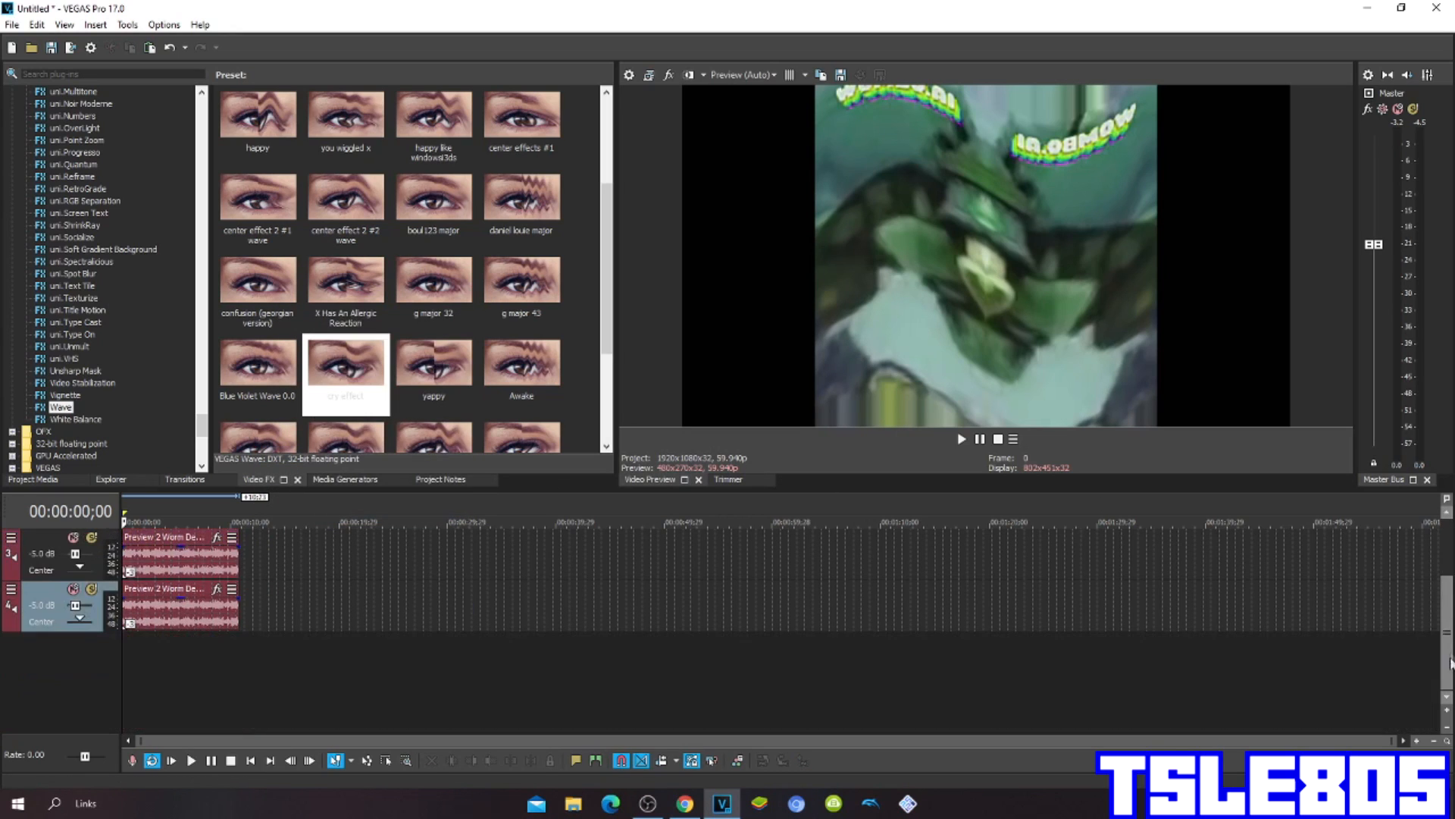
Duplicate the worm audio track so three stacked tracks sit at -5.0 dB
click(185, 608)
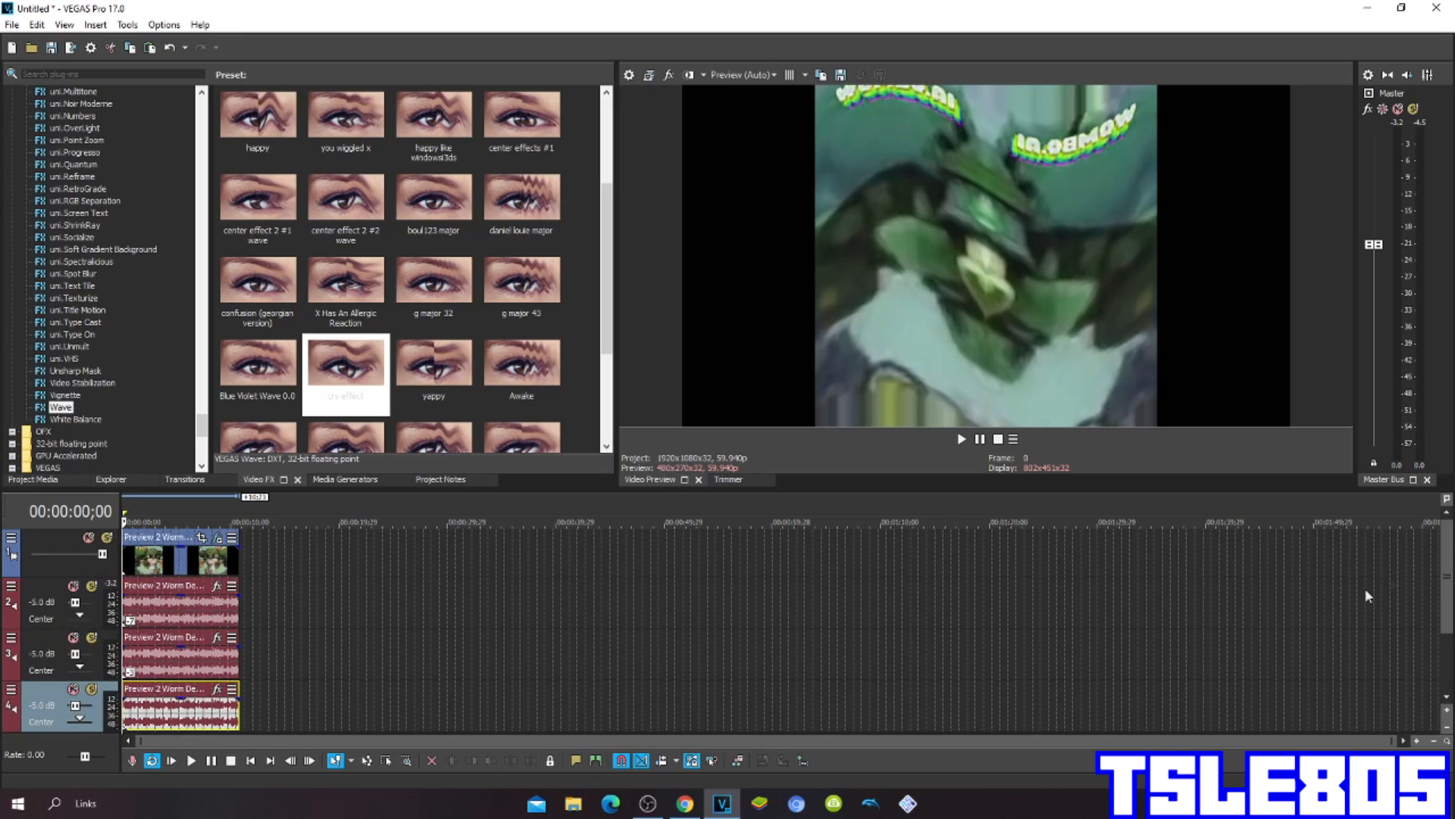
mouse_move(1055, 696)
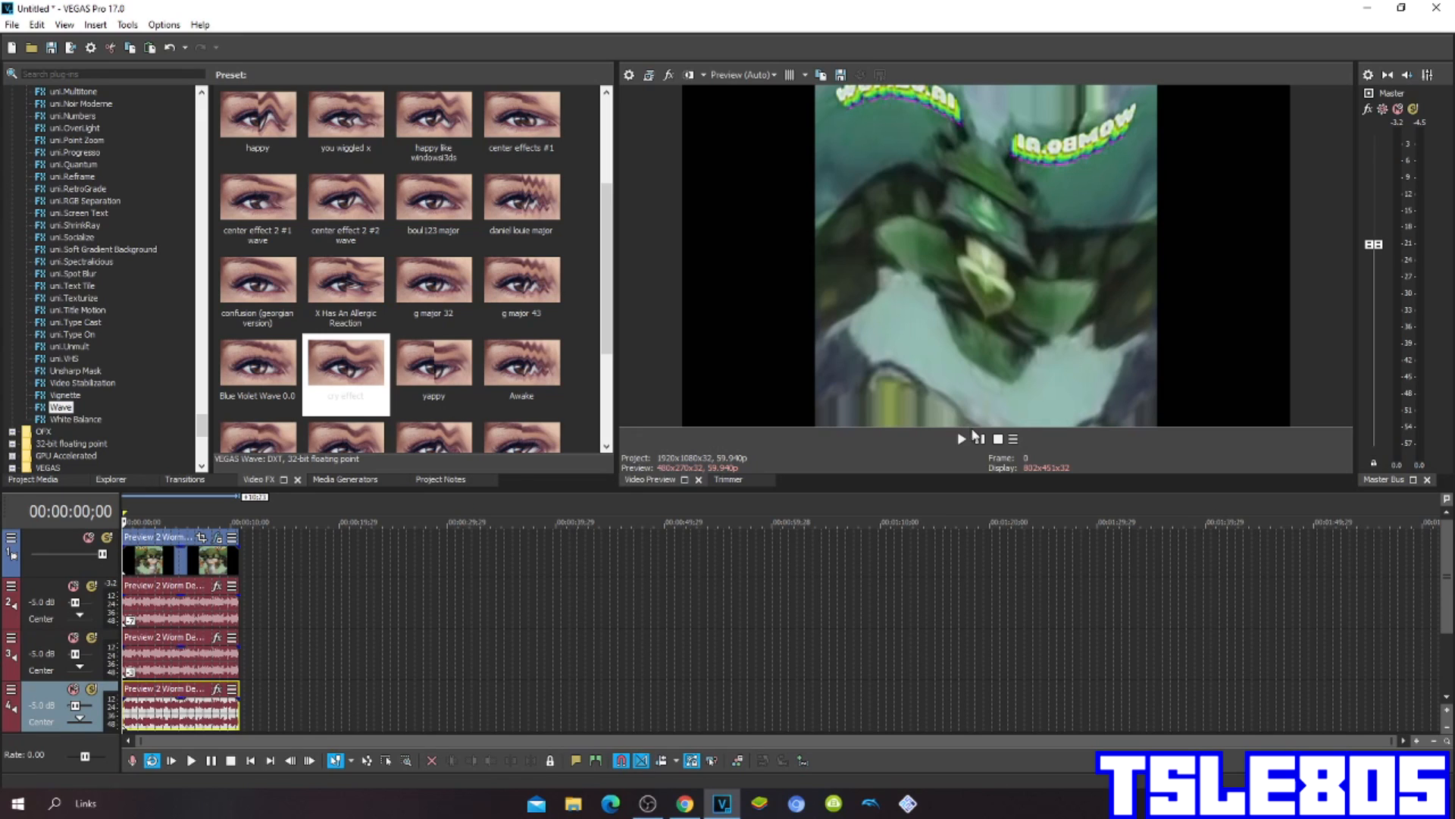
click(961, 439)
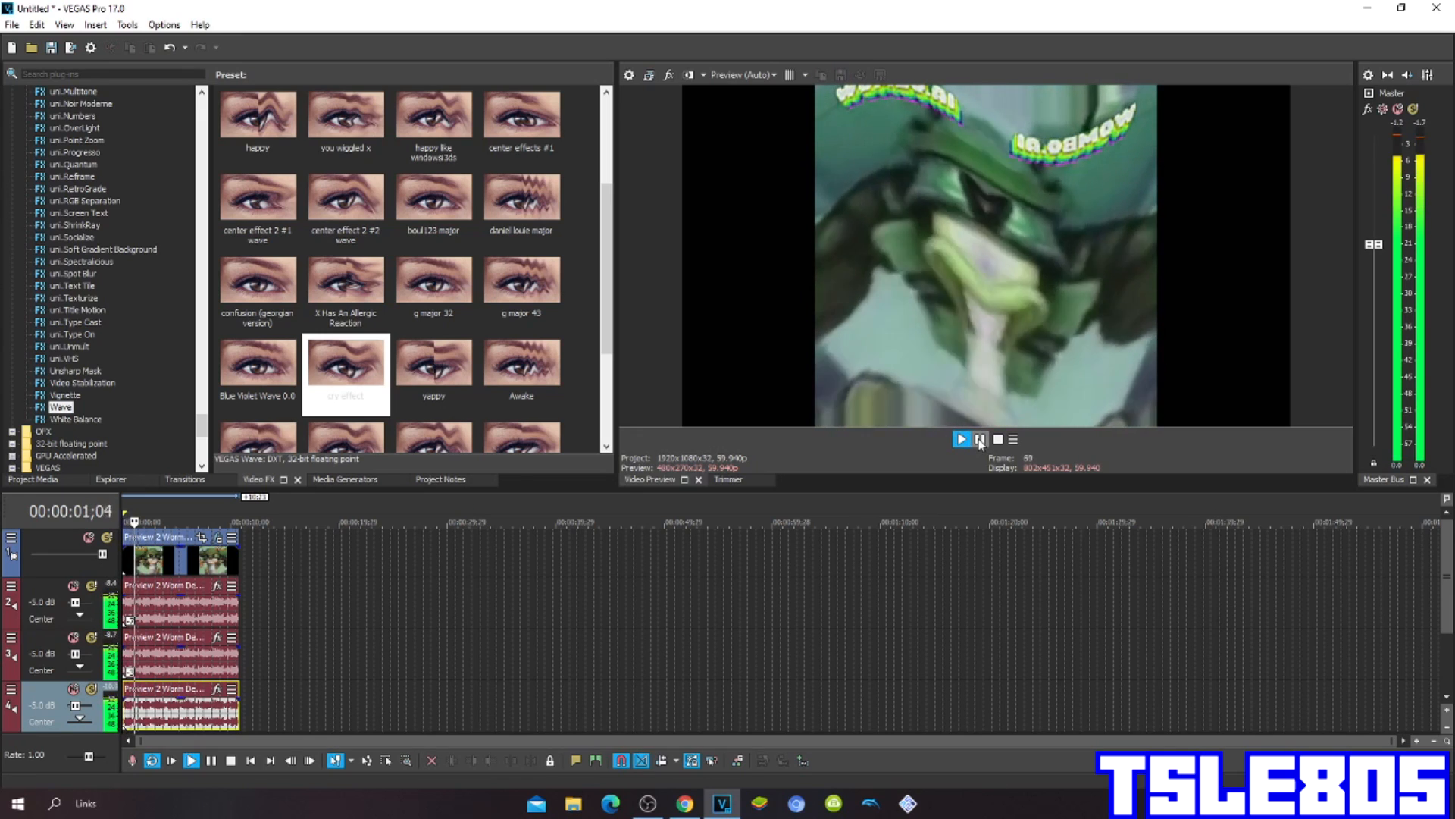
click(962, 440)
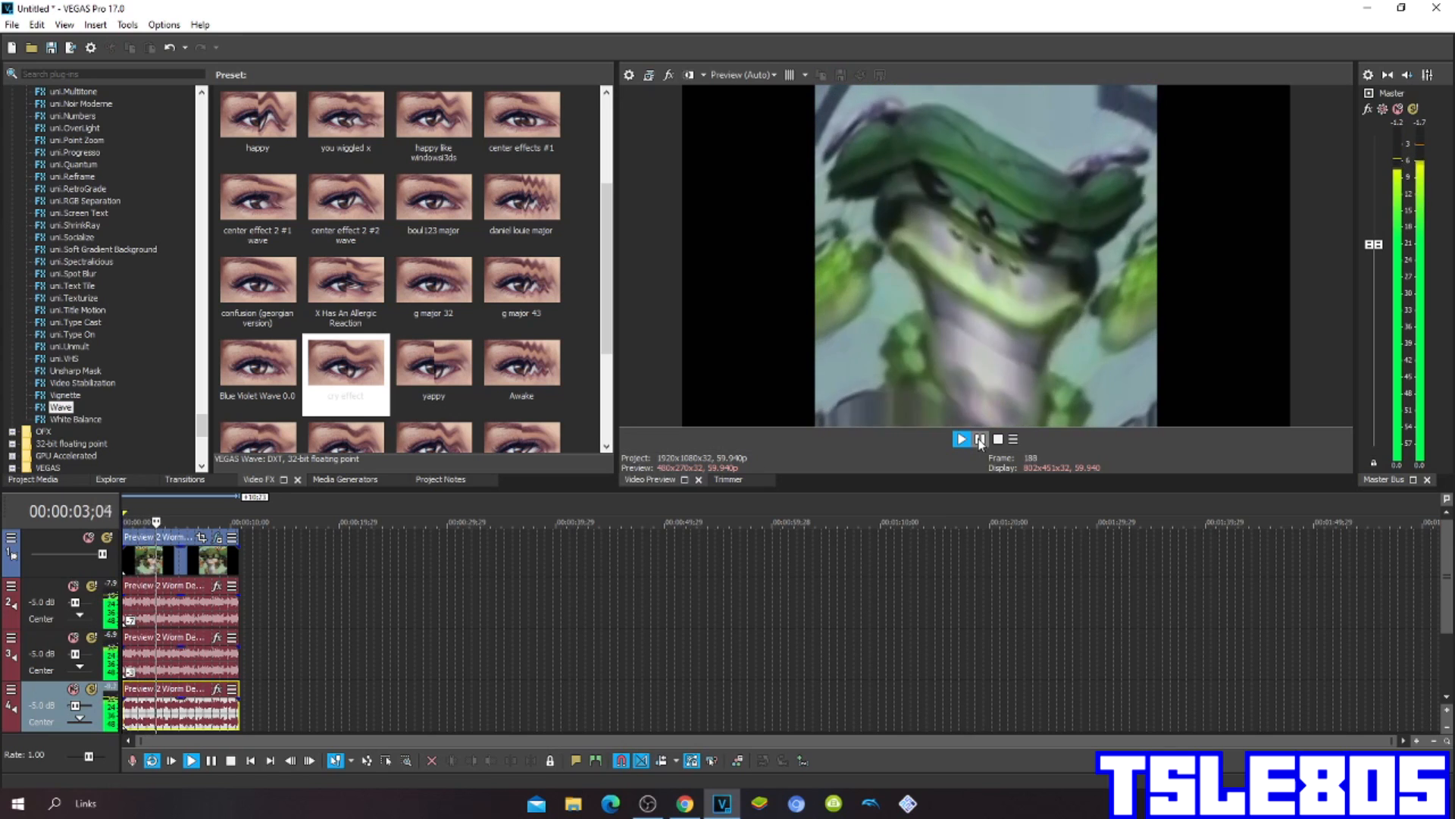
click(962, 440)
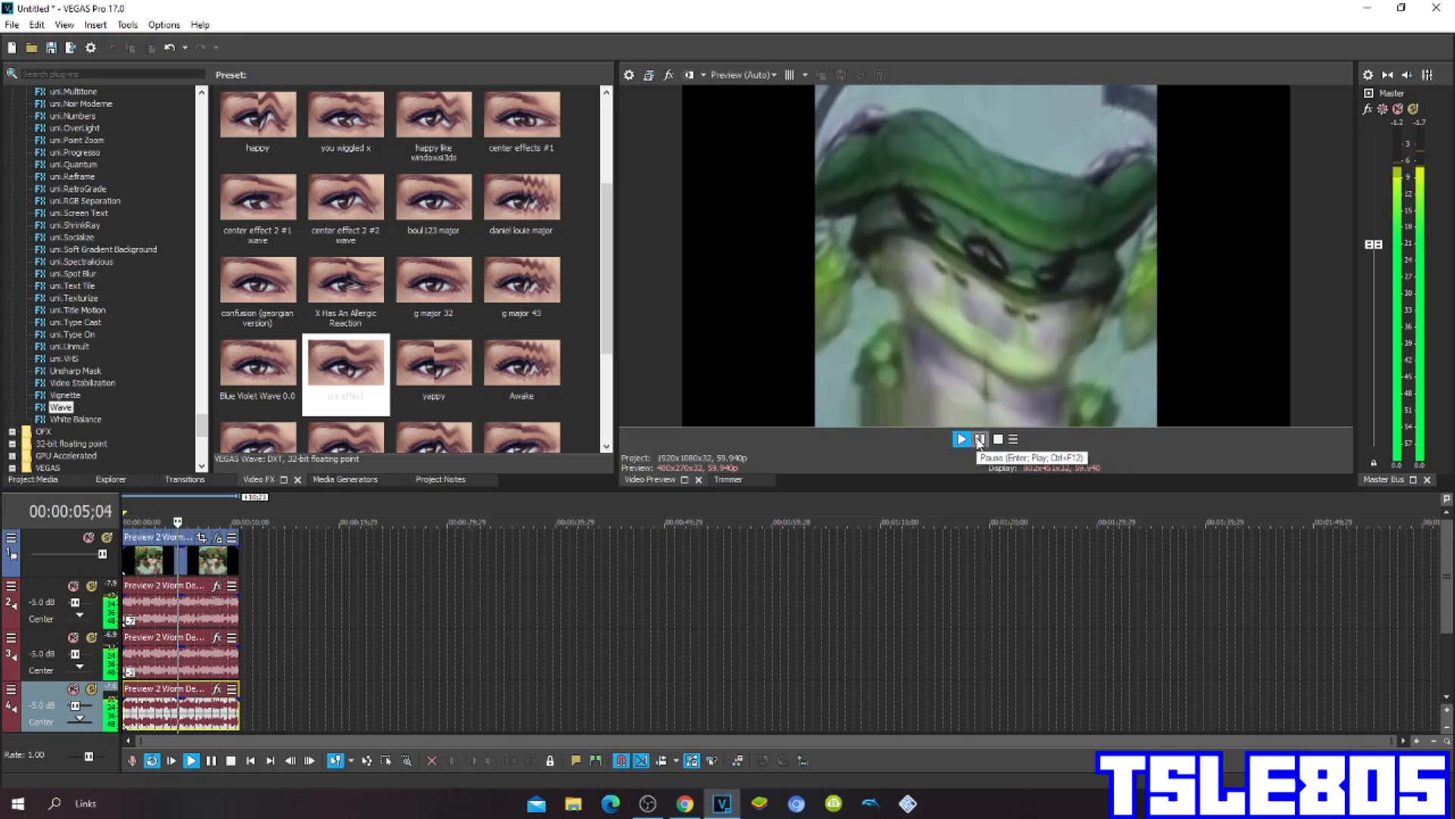
click(961, 439)
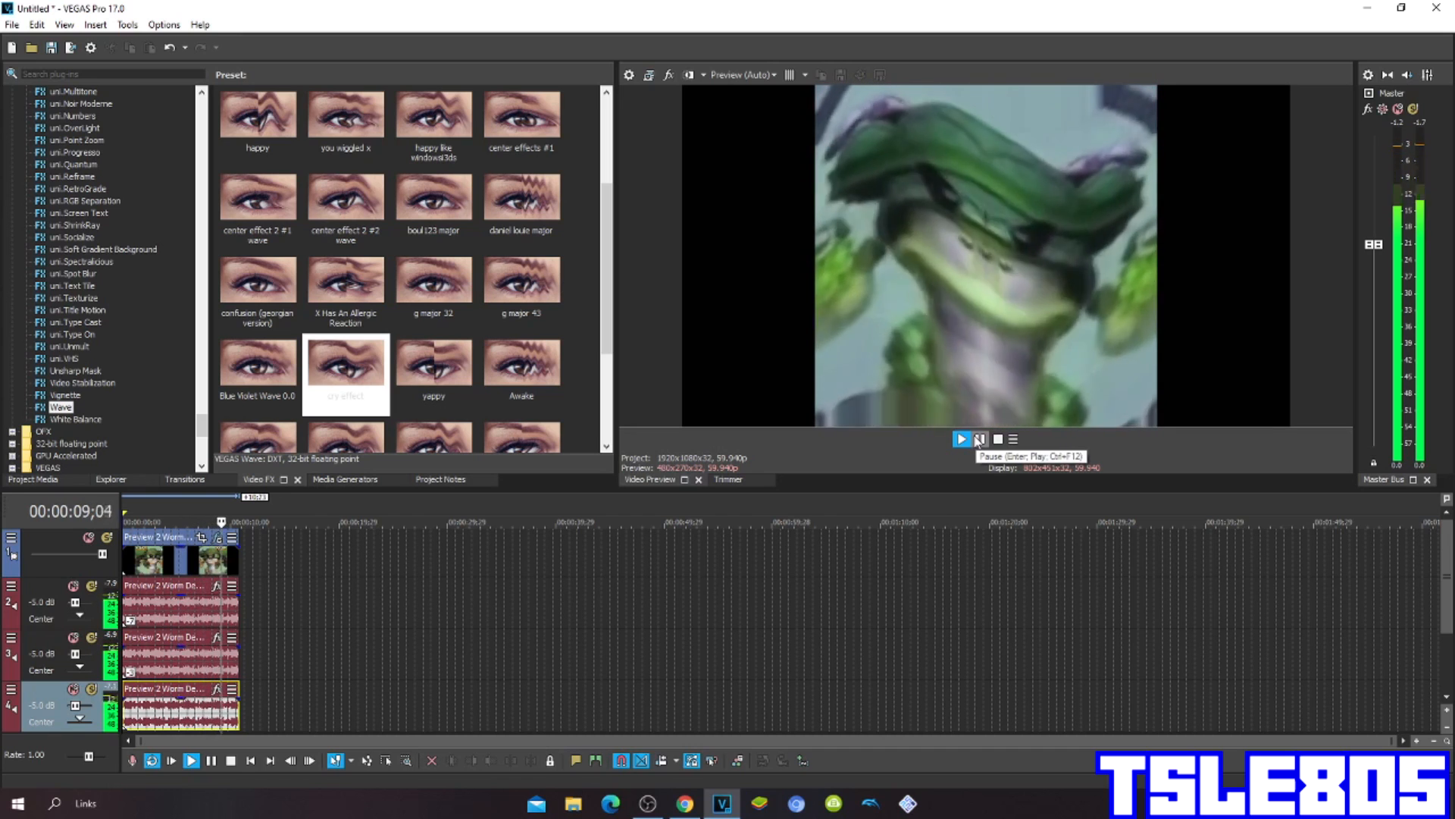
click(961, 440)
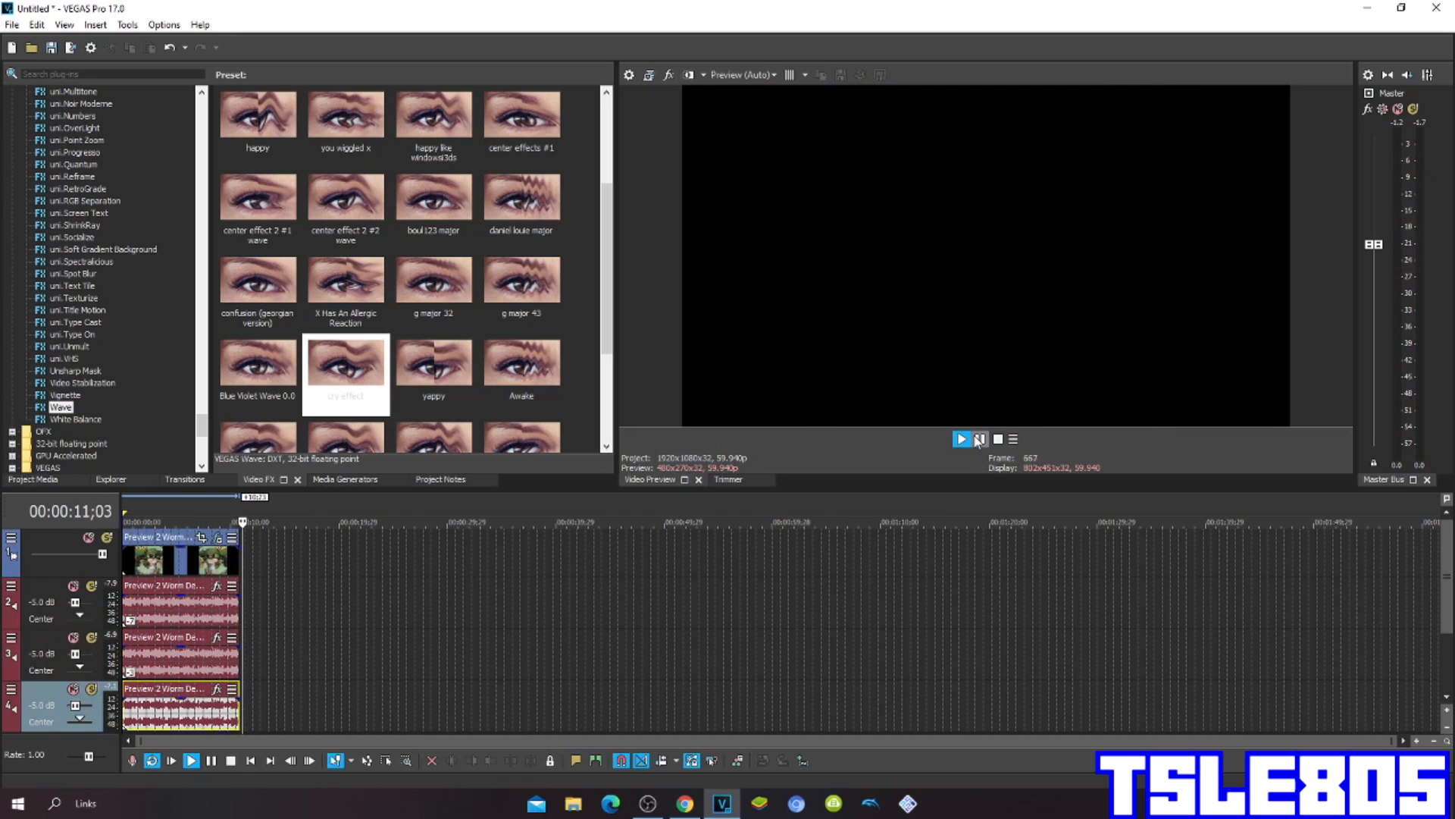
click(980, 438)
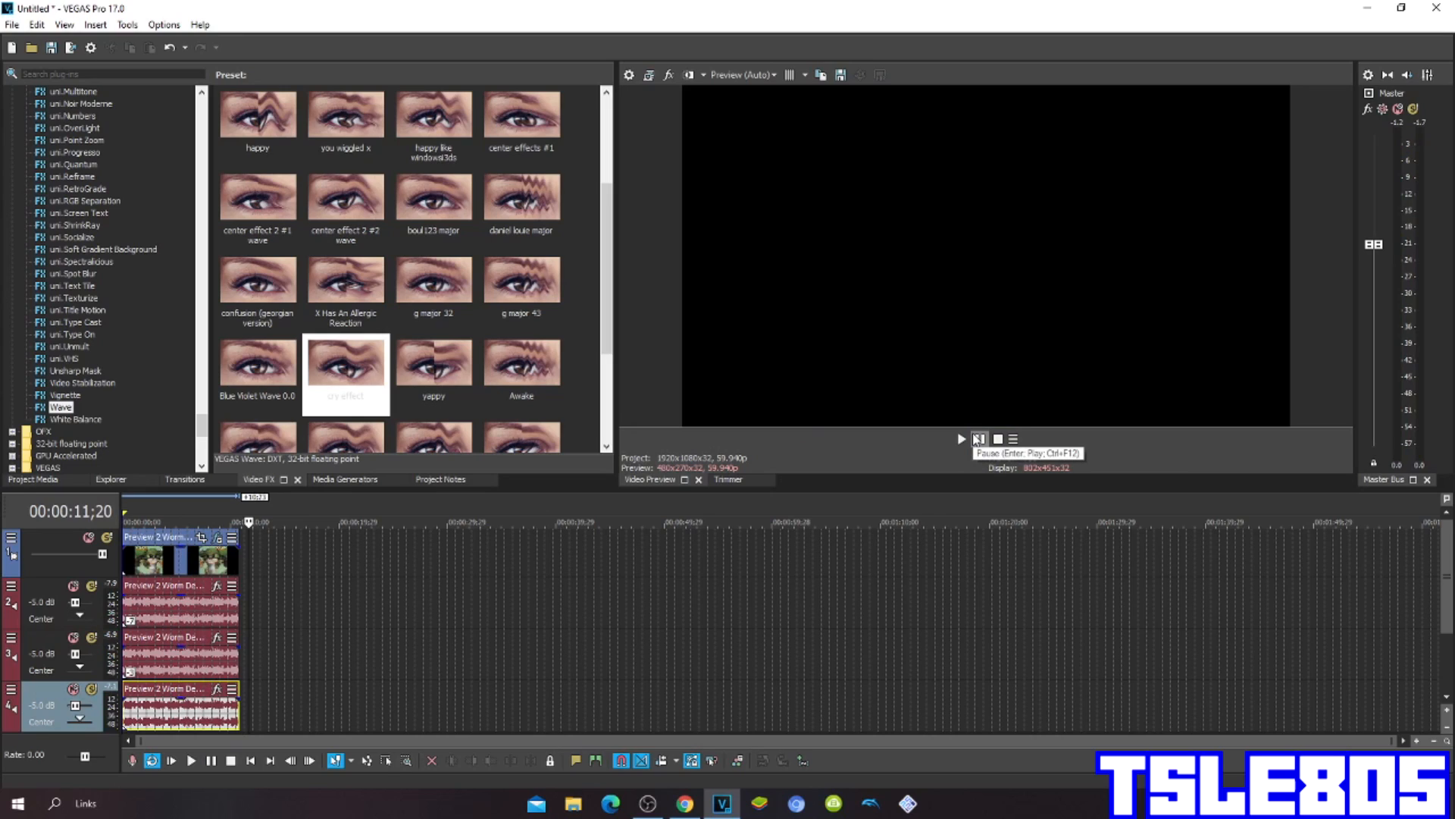